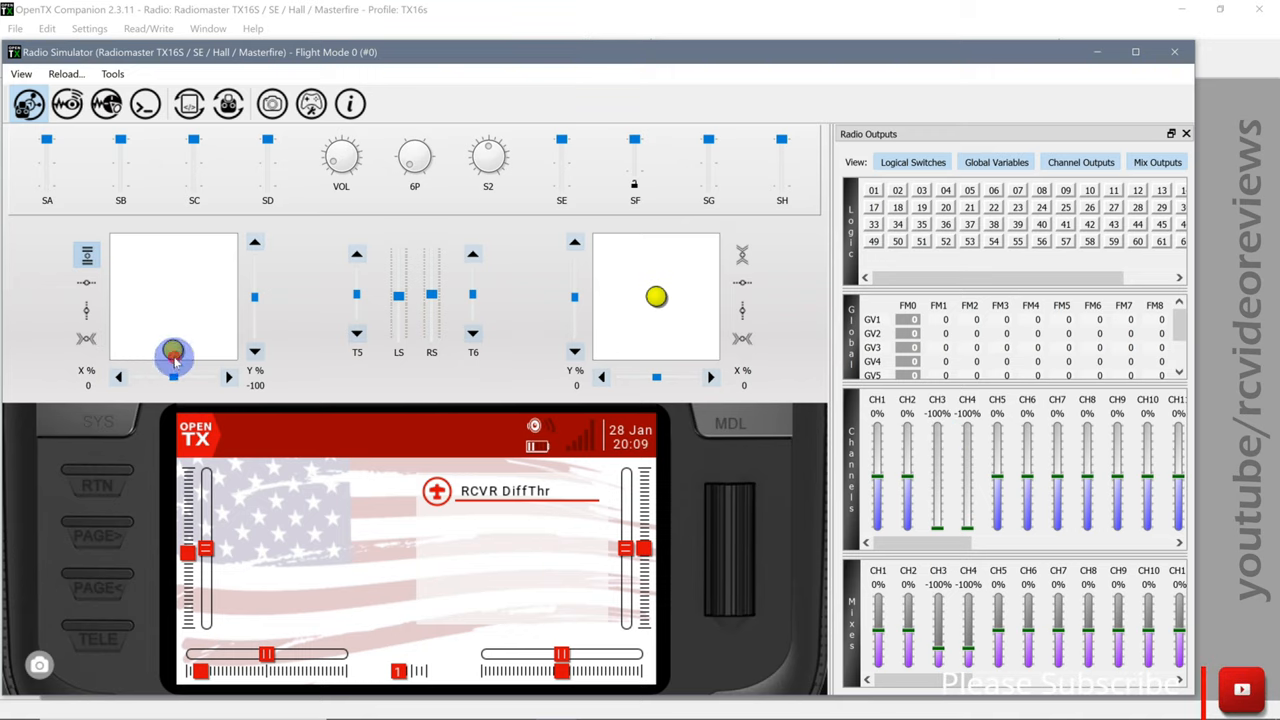
Step: Raise and centre the throttle stick, then swing the rudder fully right and left to watch channel outputs respond
{"action": "left_click_drag", "start_coordinate": [172, 356], "coordinate": [158, 256]}
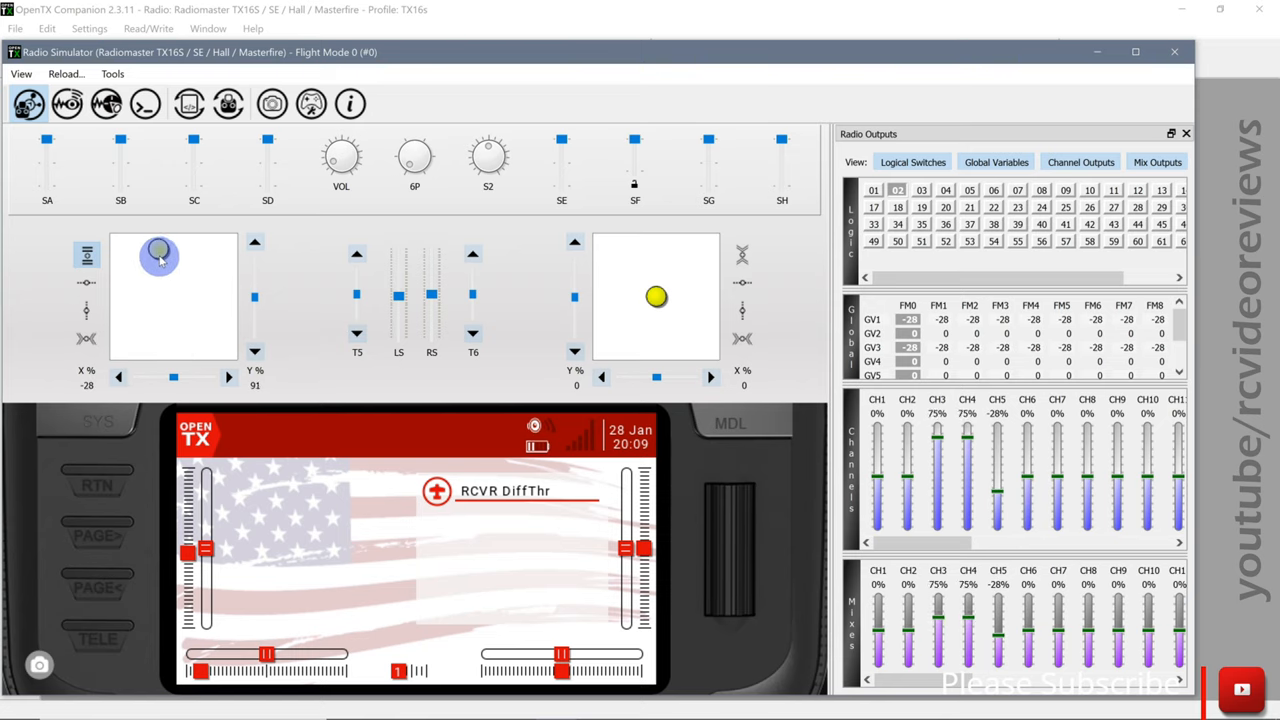
{"action": "left_click_drag", "start_coordinate": [160, 256], "coordinate": [160, 350]}
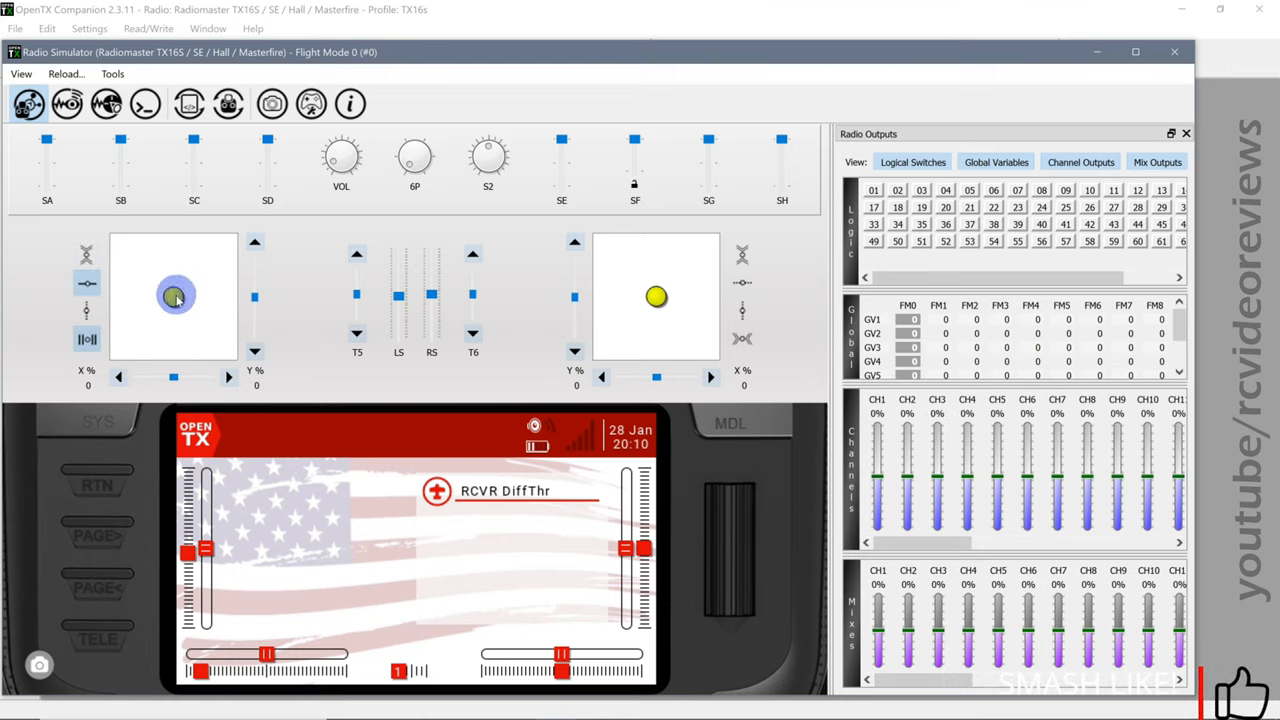
{"action": "left_click_drag", "start_coordinate": [176, 296], "coordinate": [220, 296]}
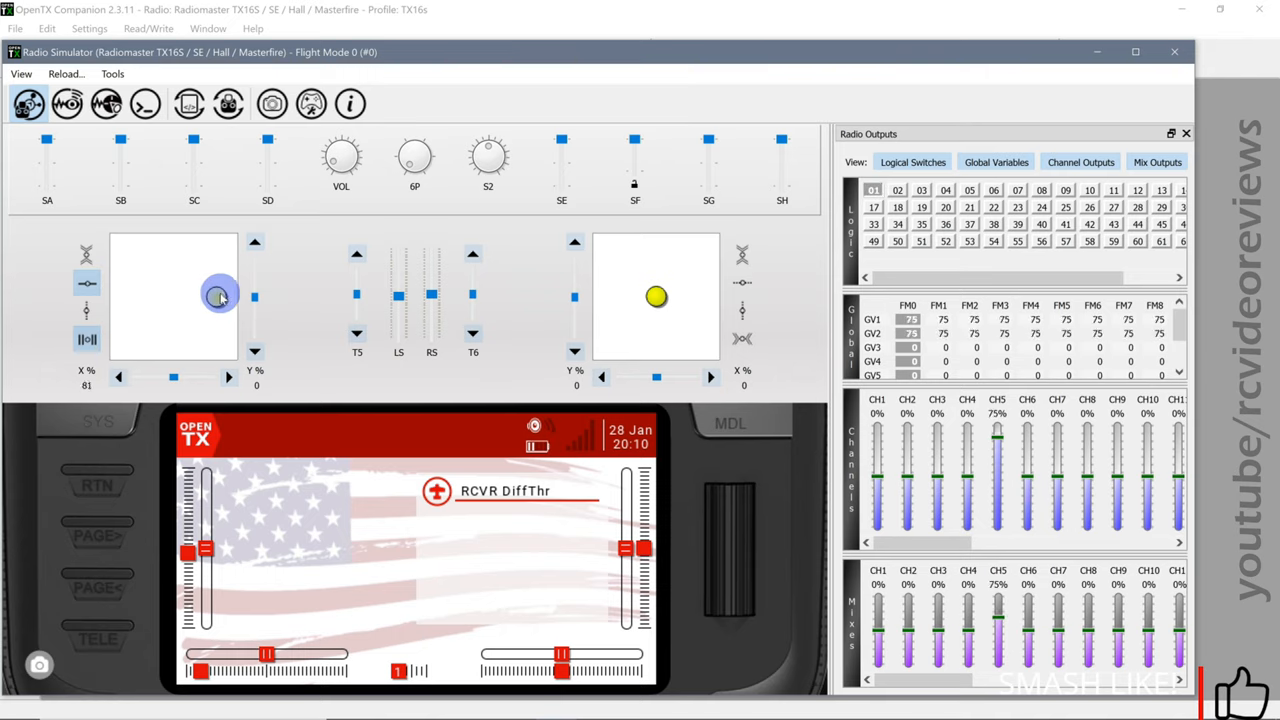
{"action": "left_click_drag", "start_coordinate": [220, 296], "coordinate": [104, 310]}
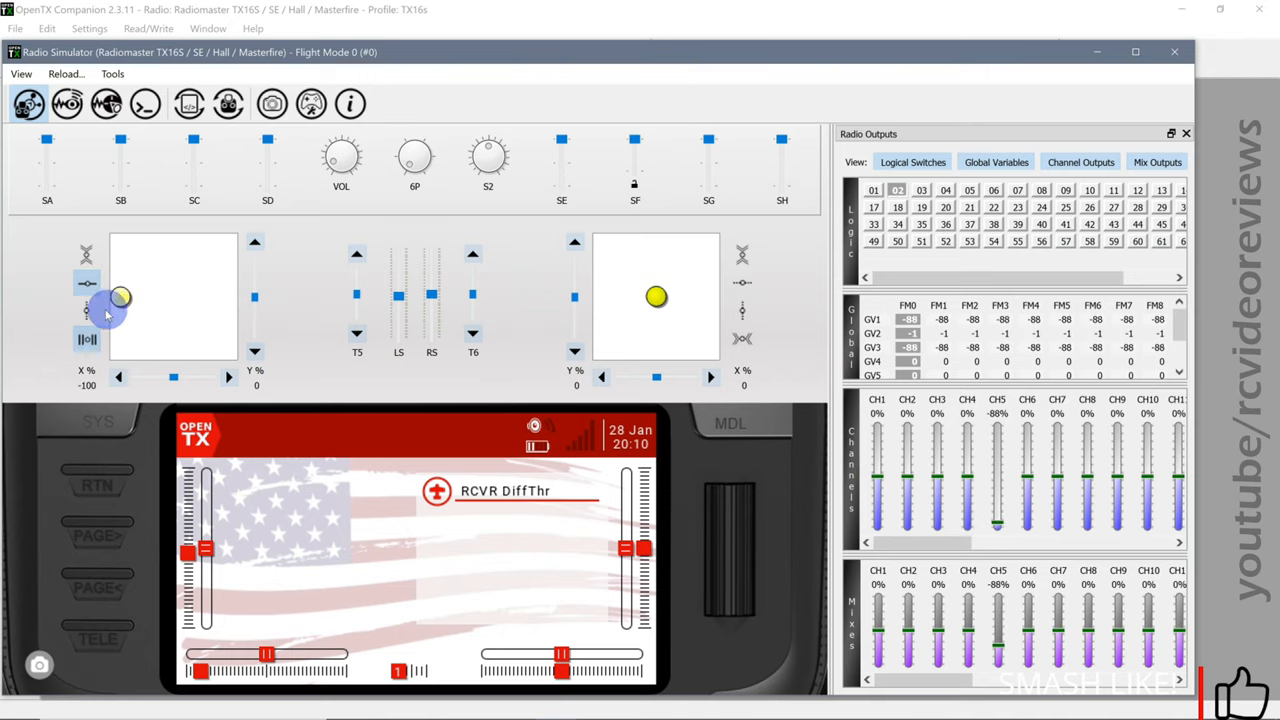
{"action": "left_click_drag", "start_coordinate": [120, 300], "coordinate": [226, 300]}
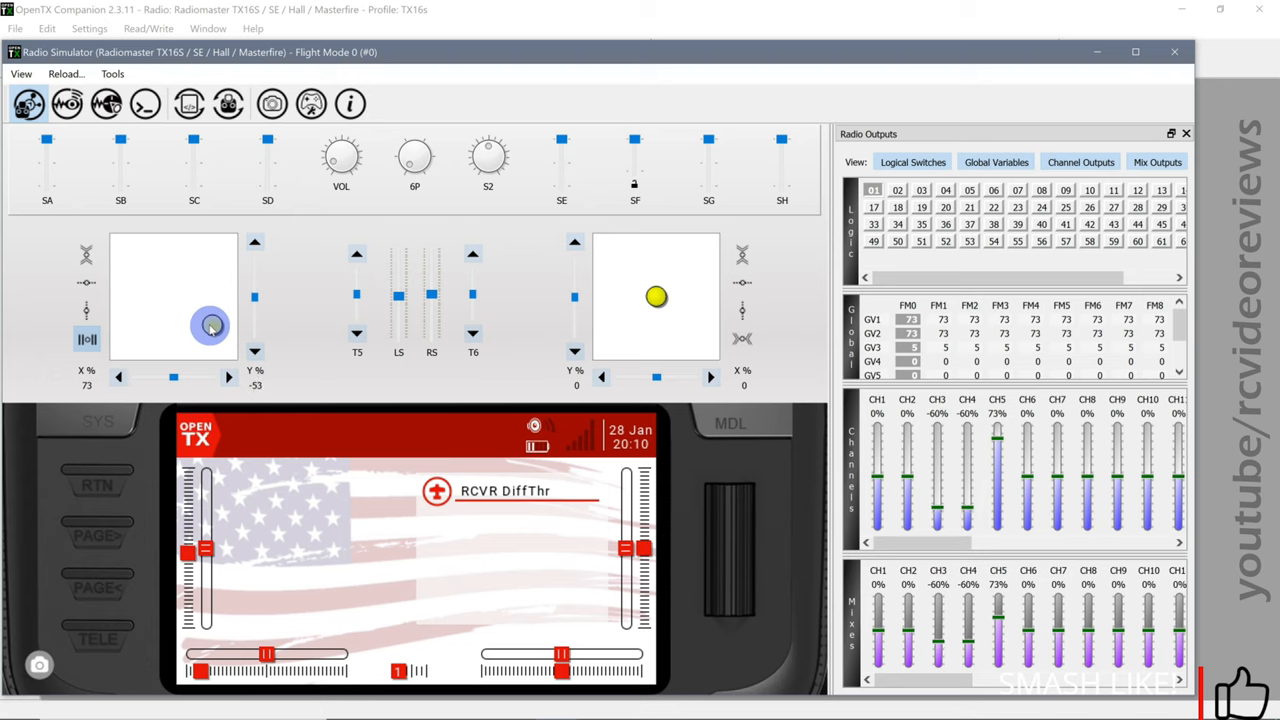
{"action": "left_click_drag", "start_coordinate": [210, 324], "coordinate": [200, 282]}
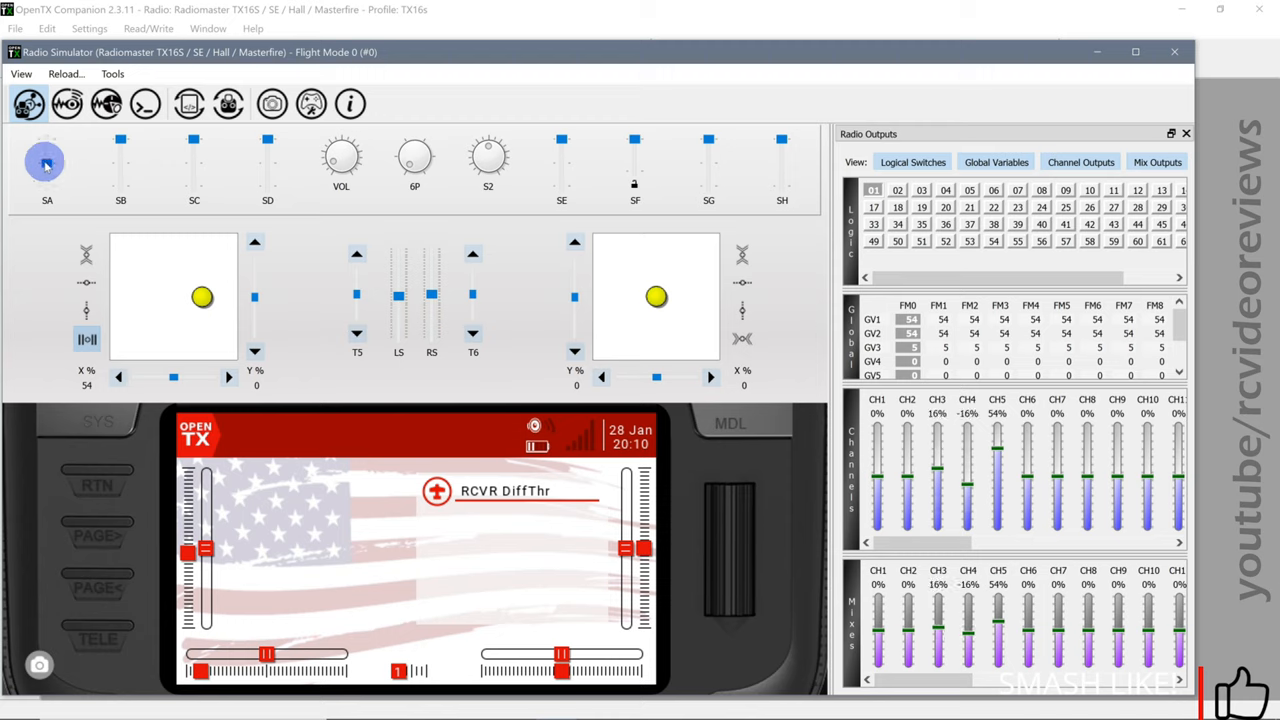
Step: Flip SA to its middle position and push the rudder fully right then left so the global variable reaches +100 and −100
{"action": "left_click", "coordinate": [46, 164]}
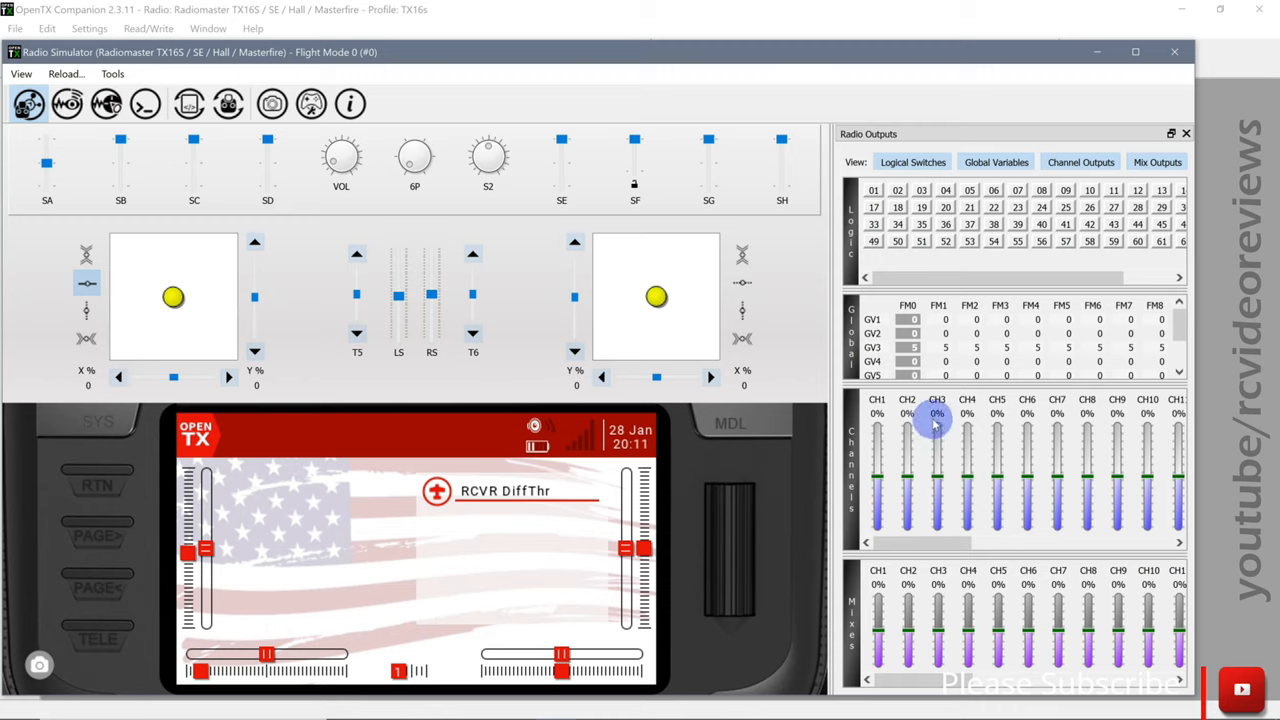
{"action": "mouse_move", "coordinate": [938, 478]}
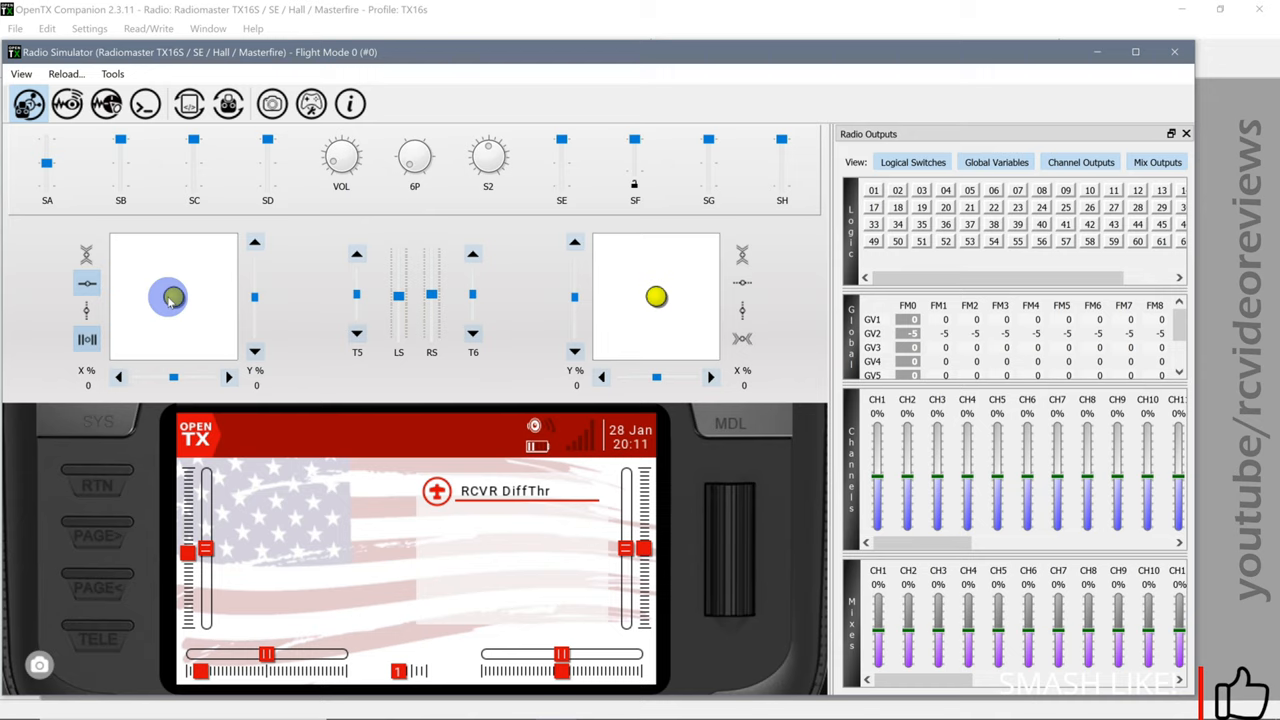
{"action": "left_click_drag", "start_coordinate": [168, 296], "coordinate": [170, 296]}
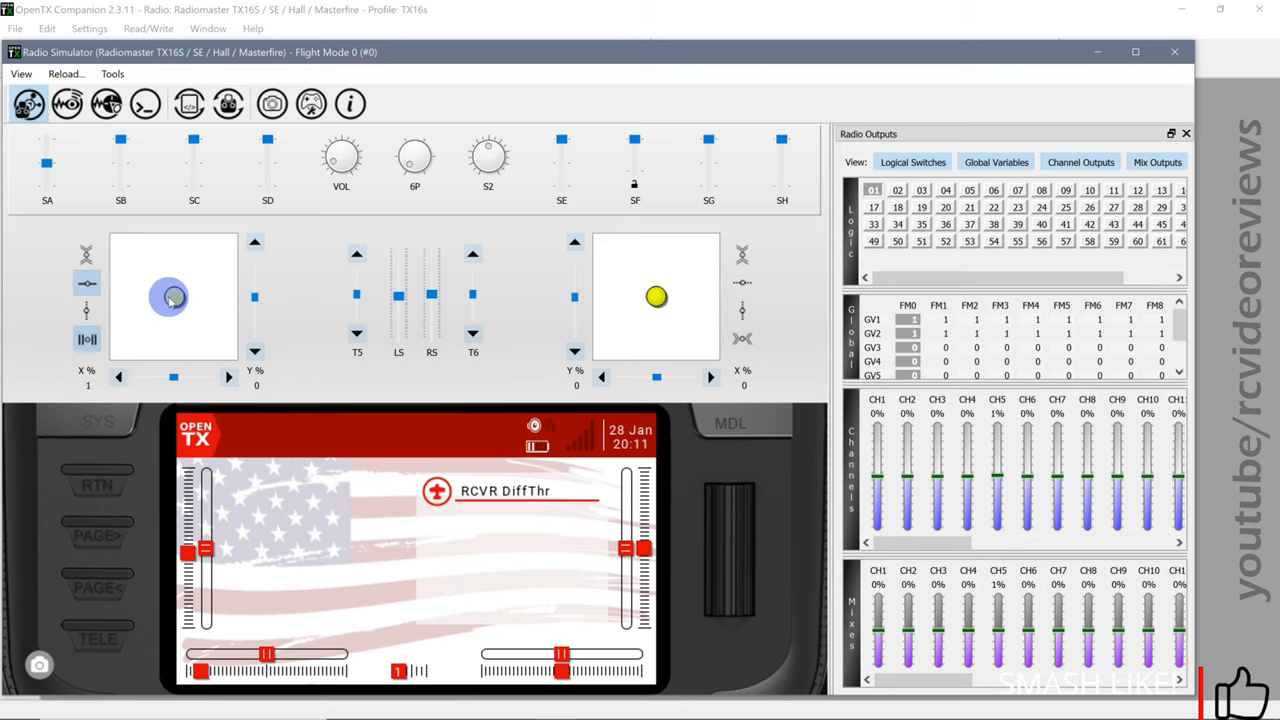
{"action": "left_click_drag", "start_coordinate": [168, 296], "coordinate": [220, 296]}
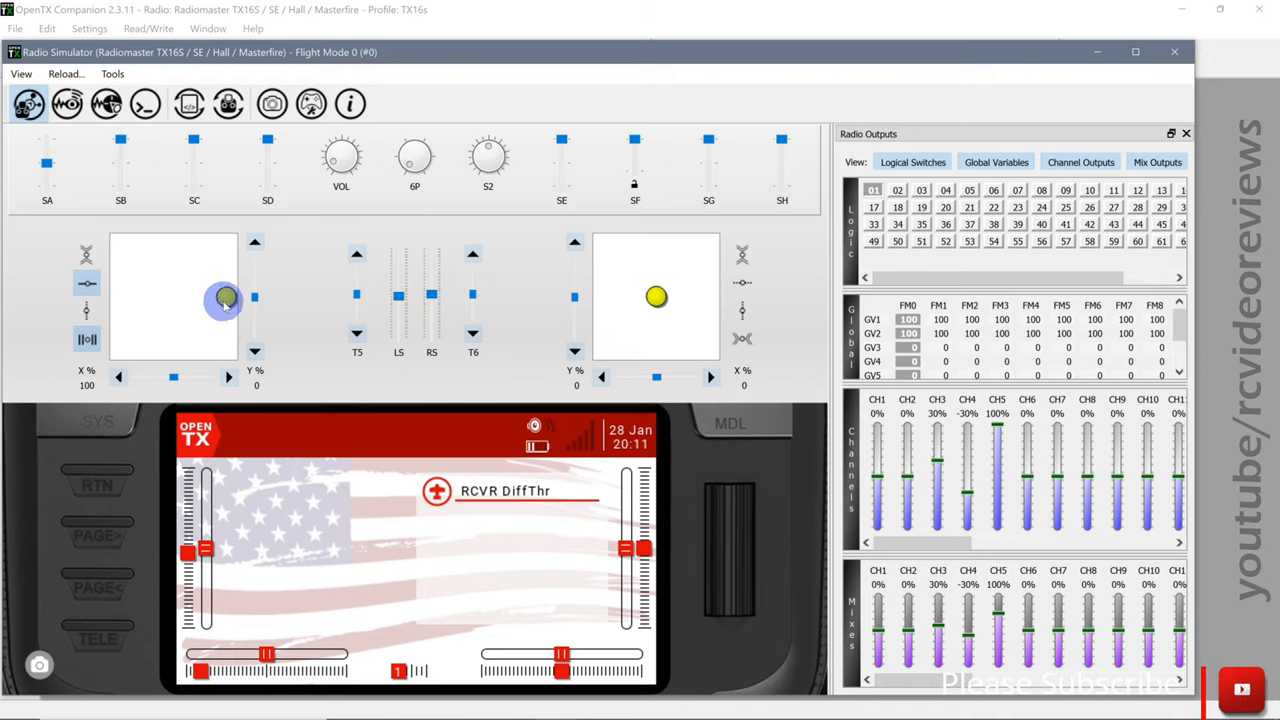
{"action": "left_click_drag", "start_coordinate": [224, 300], "coordinate": [120, 298]}
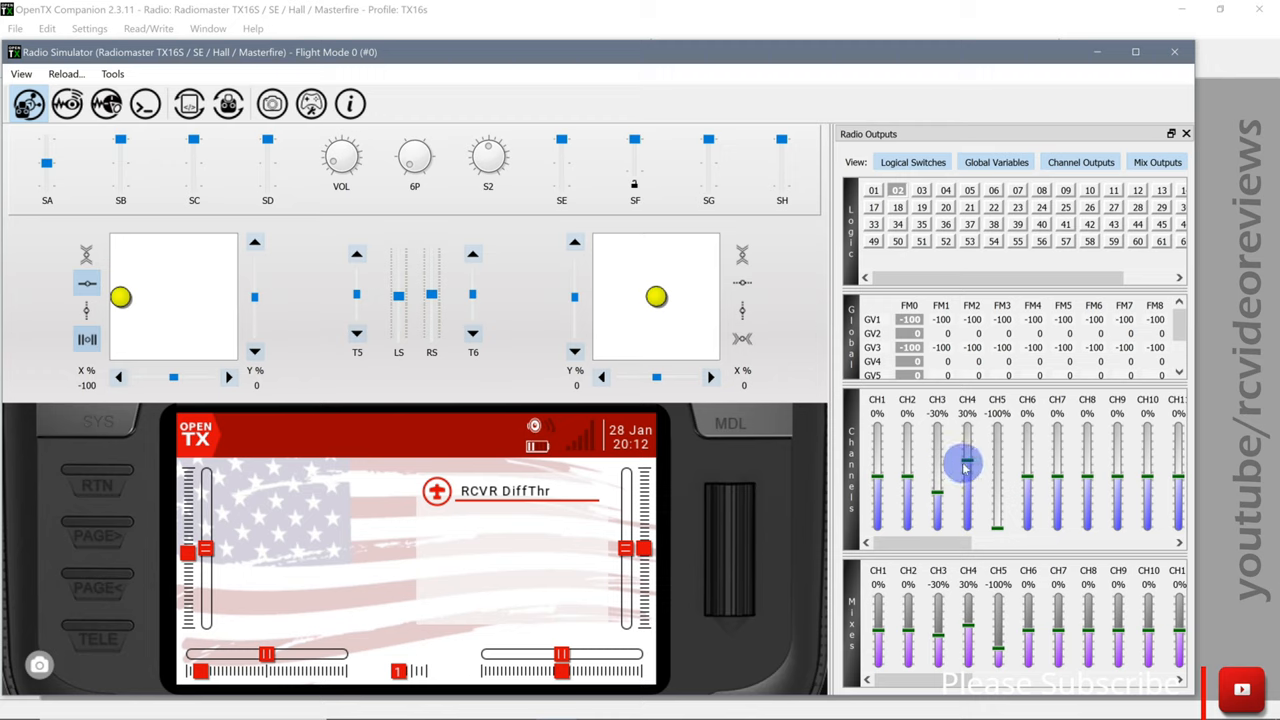
{"action": "mouse_move", "coordinate": [958, 472]}
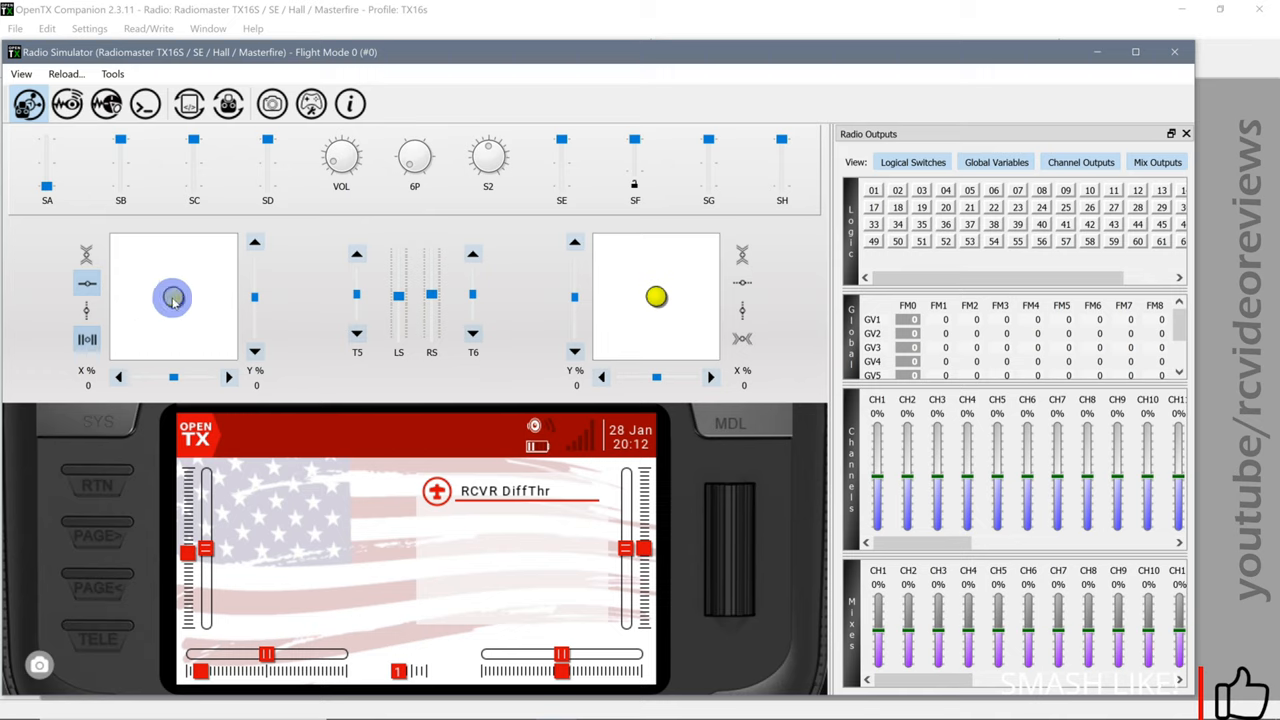
Step: With SA down, move the rudder to partial right, full right and full left, checking CH3 and CH4 swings
{"action": "left_click_drag", "start_coordinate": [172, 296], "coordinate": [200, 296]}
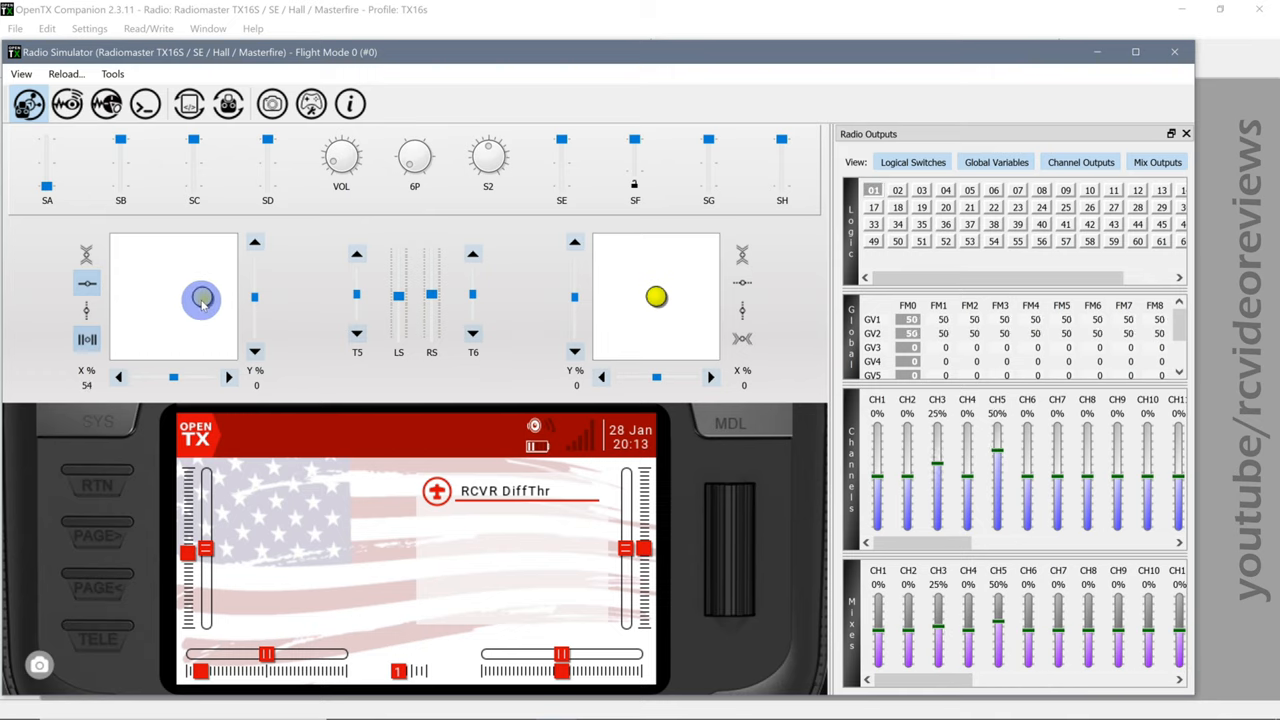
{"action": "left_click_drag", "start_coordinate": [202, 296], "coordinate": [222, 302]}
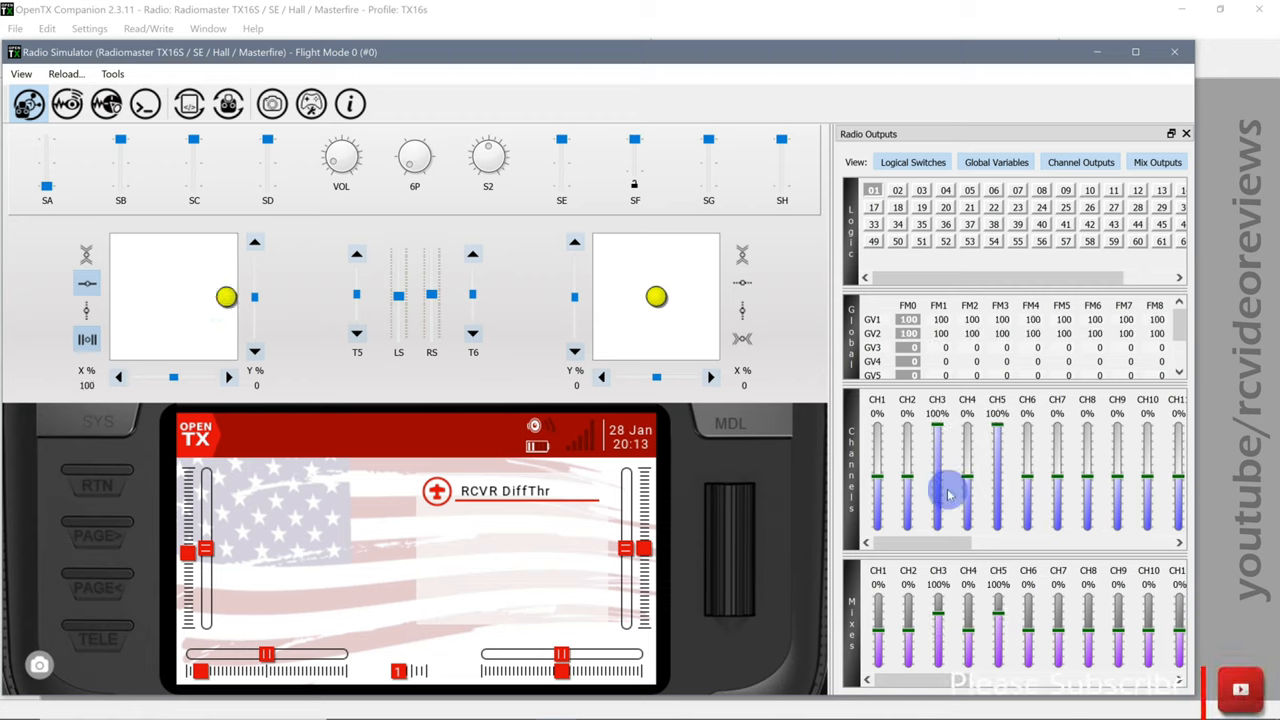
{"action": "mouse_move", "coordinate": [964, 480]}
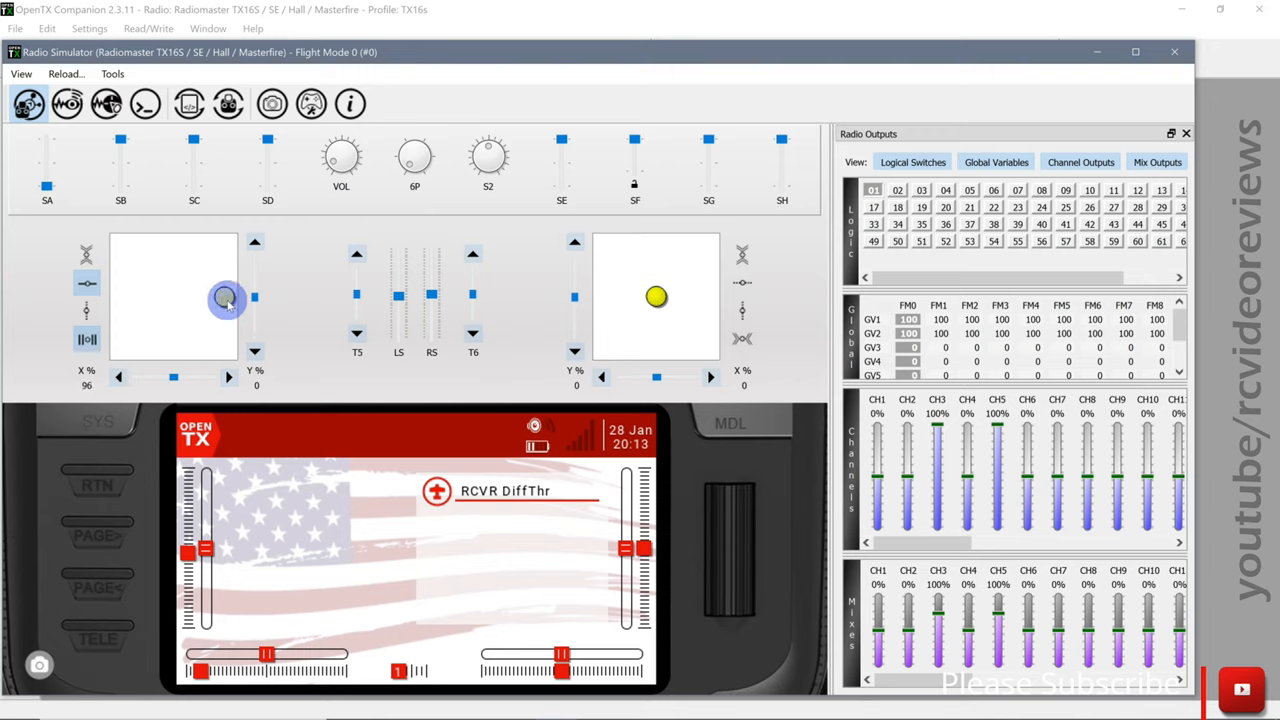
{"action": "left_click_drag", "start_coordinate": [224, 300], "coordinate": [118, 300]}
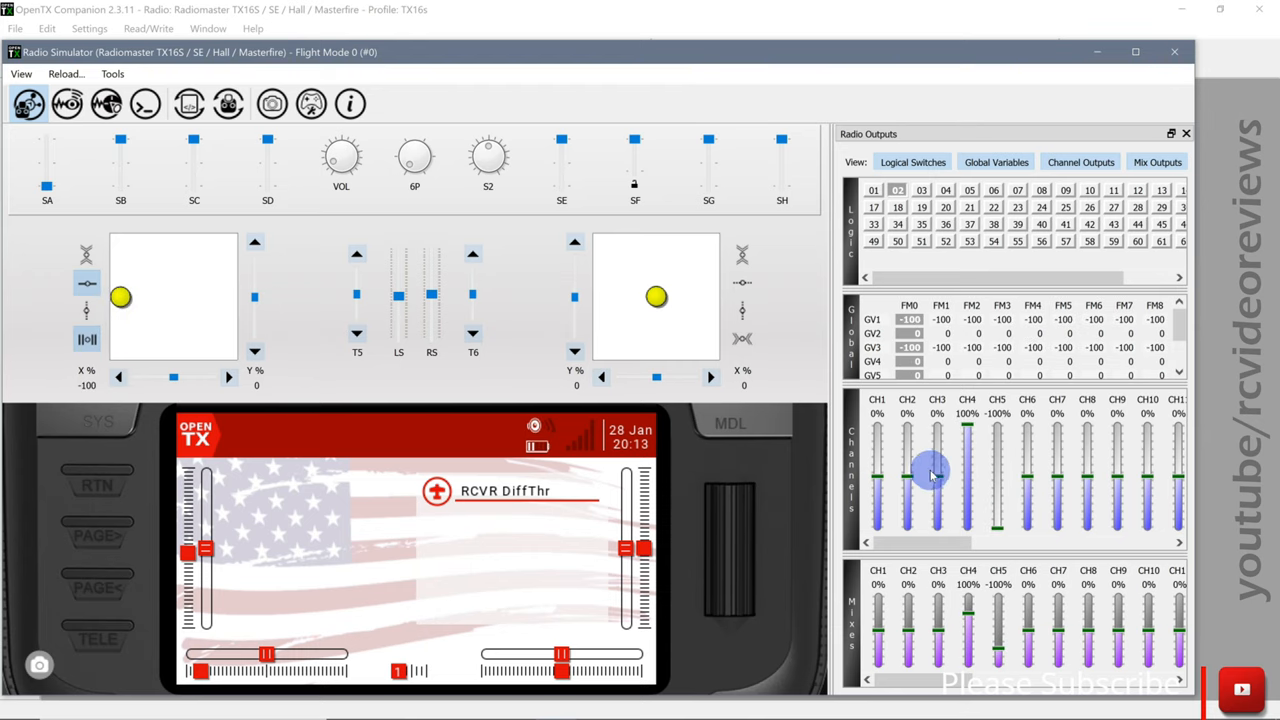
{"action": "mouse_move", "coordinate": [932, 478]}
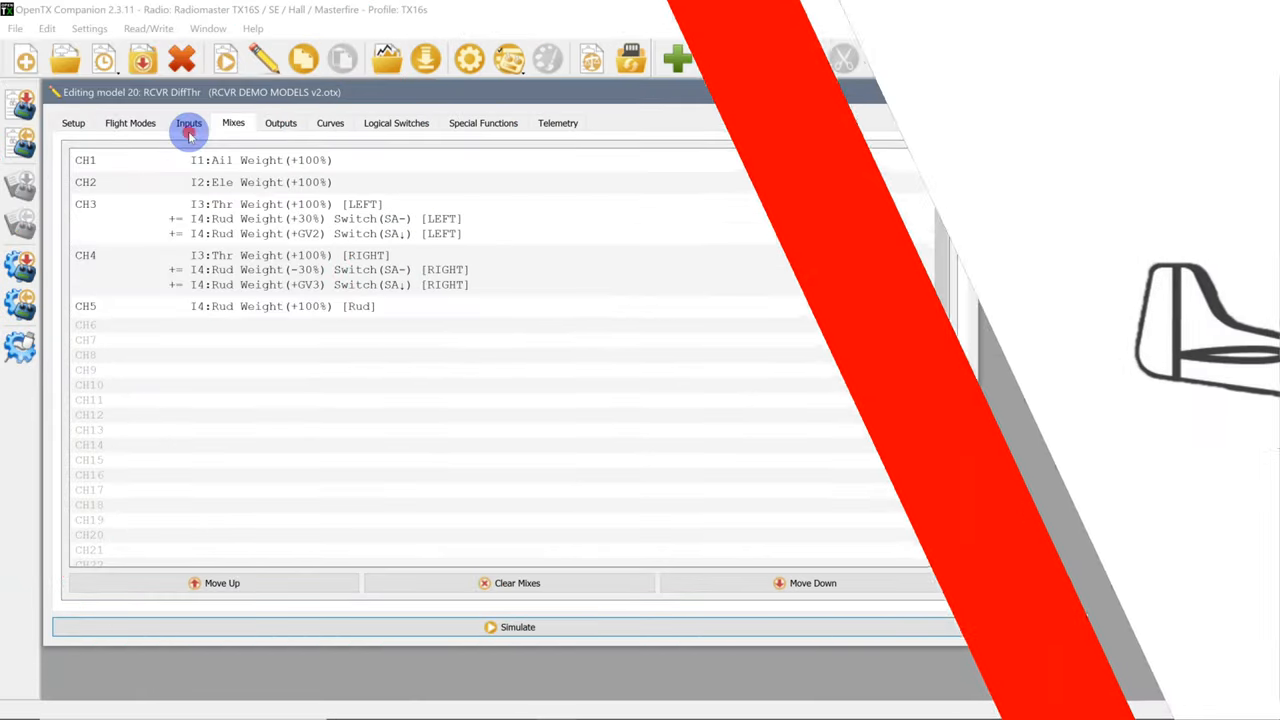
Step: Show the model's Inputs list with Ail, Ele, Thr and Rud at 100% weight
{"action": "left_click", "coordinate": [188, 122]}
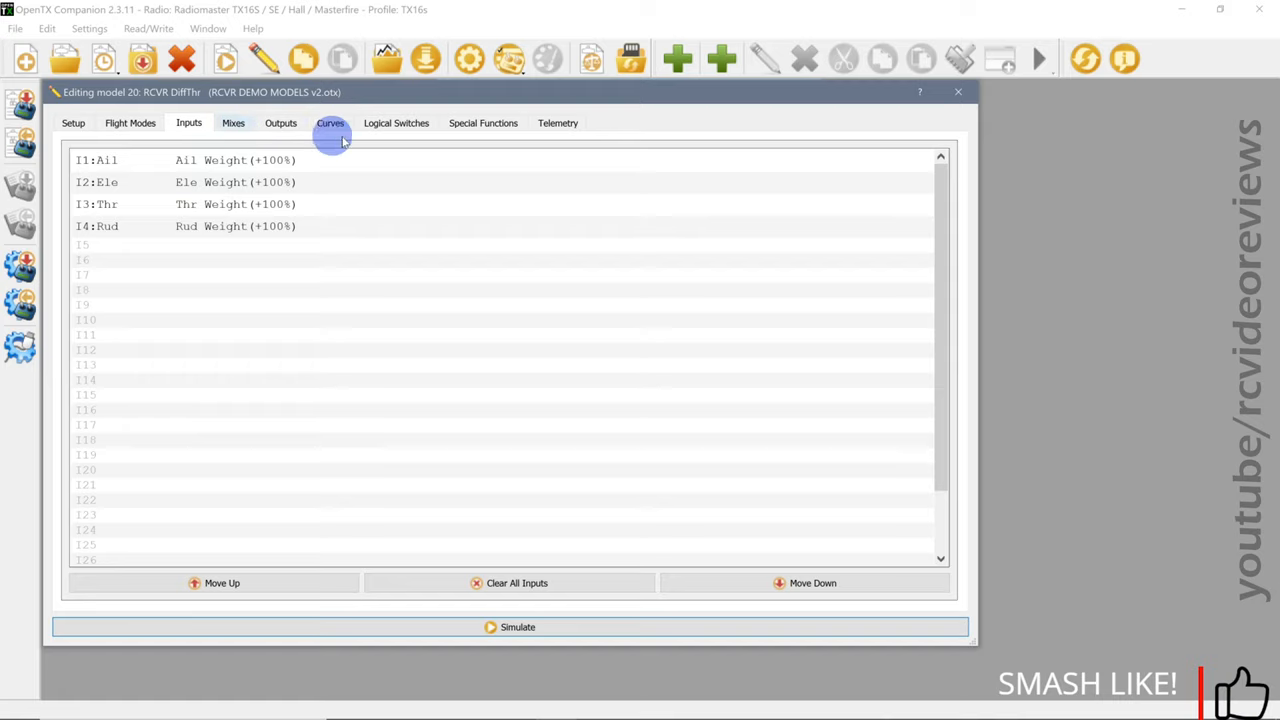
{"action": "mouse_move", "coordinate": [396, 124]}
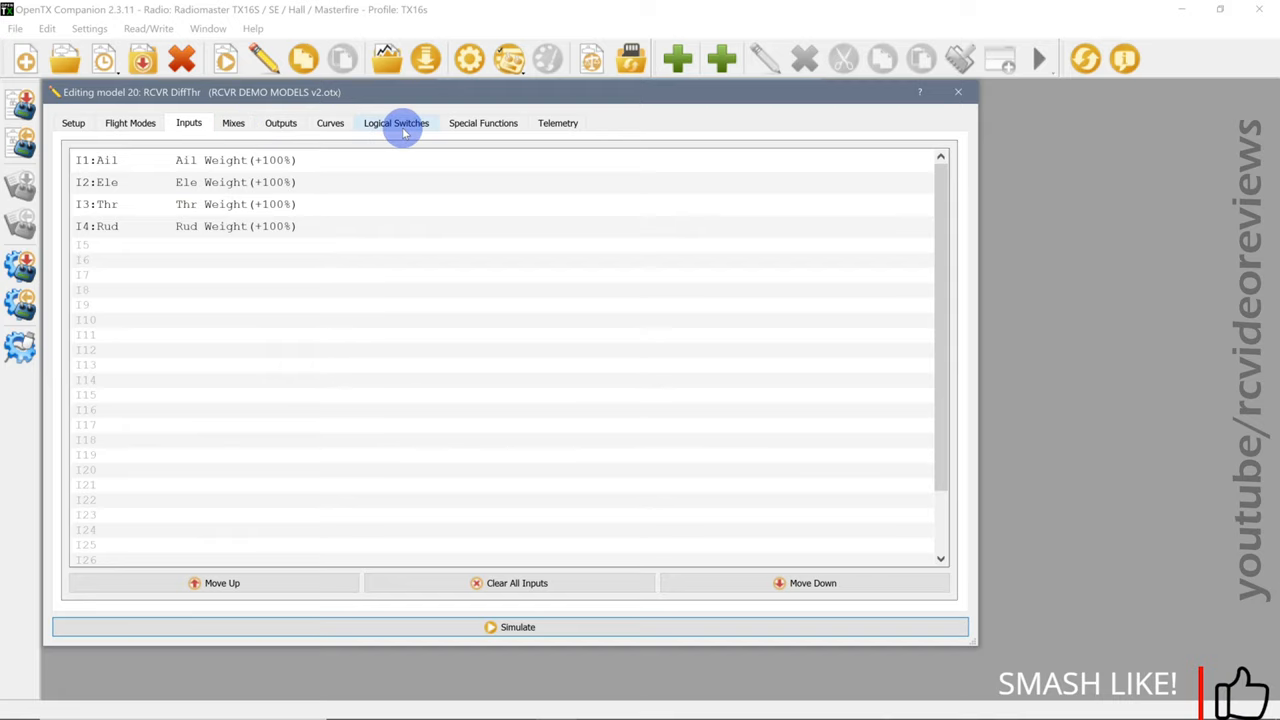
Step: Show the Logical Switches list with L01 and L02 comparing GV1 against 0
{"action": "left_click", "coordinate": [396, 124]}
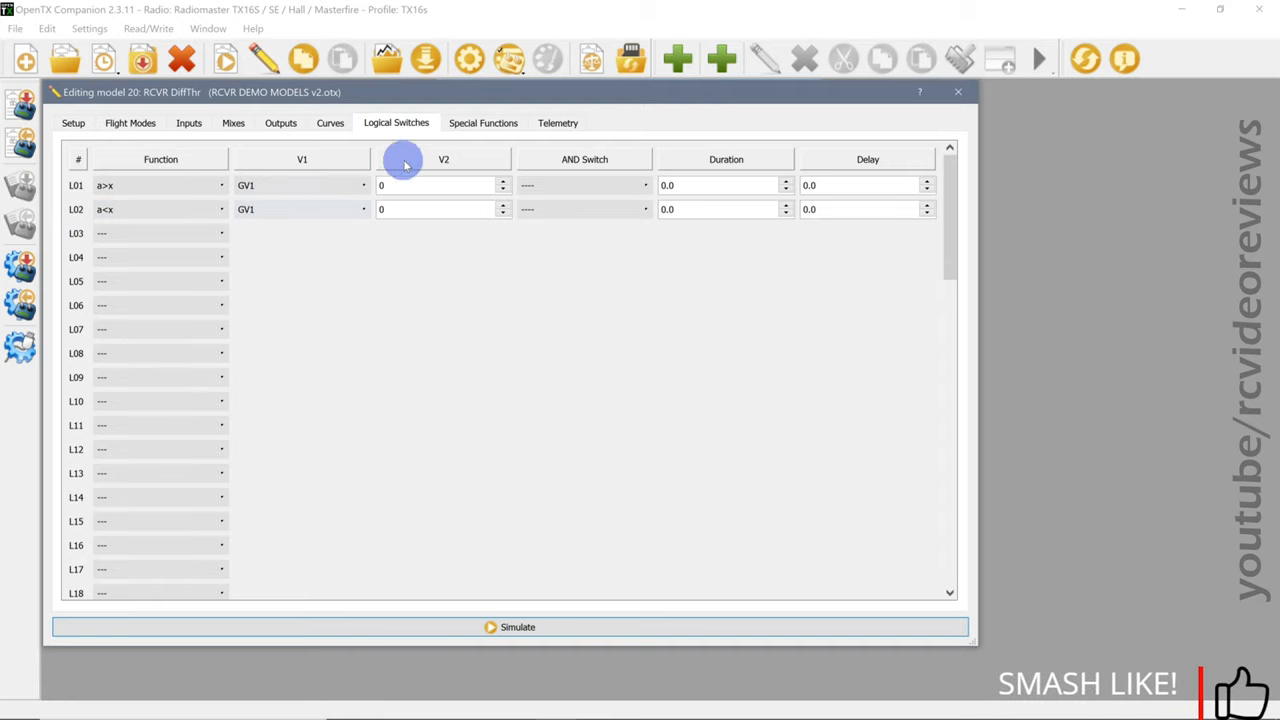
Step: Review special functions SF1–SF3, then return to the logical switches to check L01's condition
{"action": "left_click", "coordinate": [484, 122]}
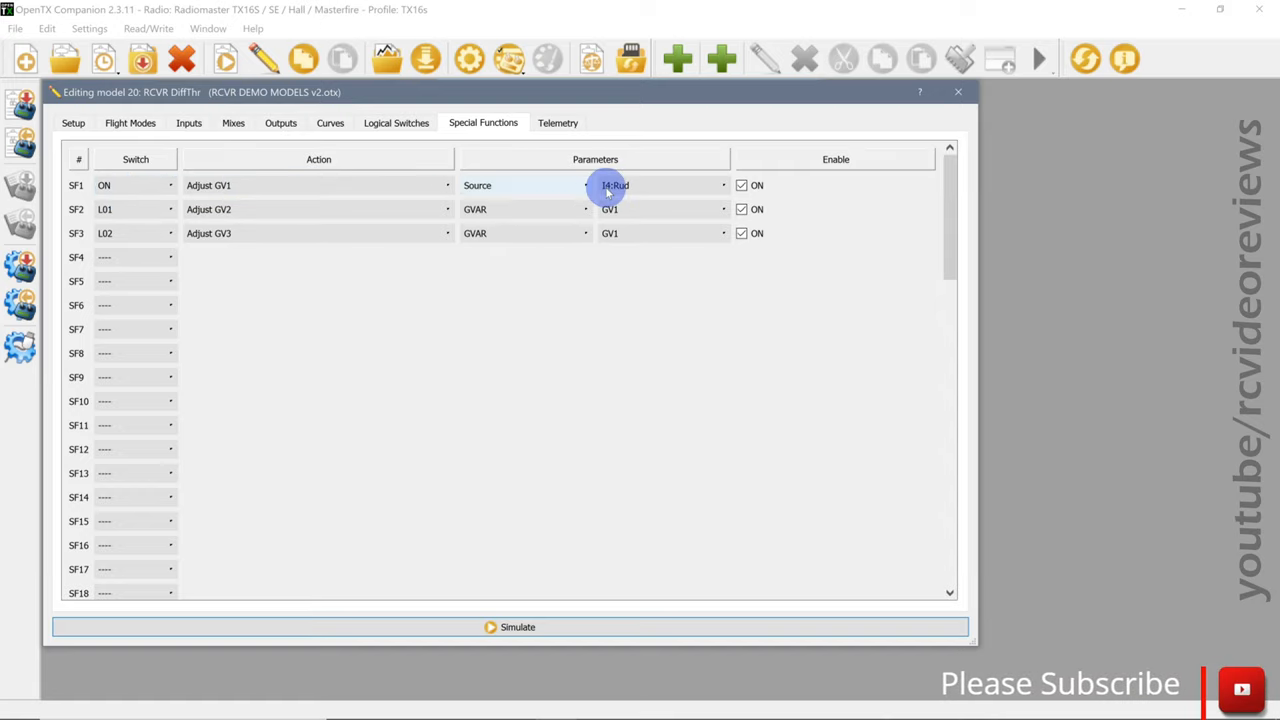
{"action": "mouse_move", "coordinate": [632, 184]}
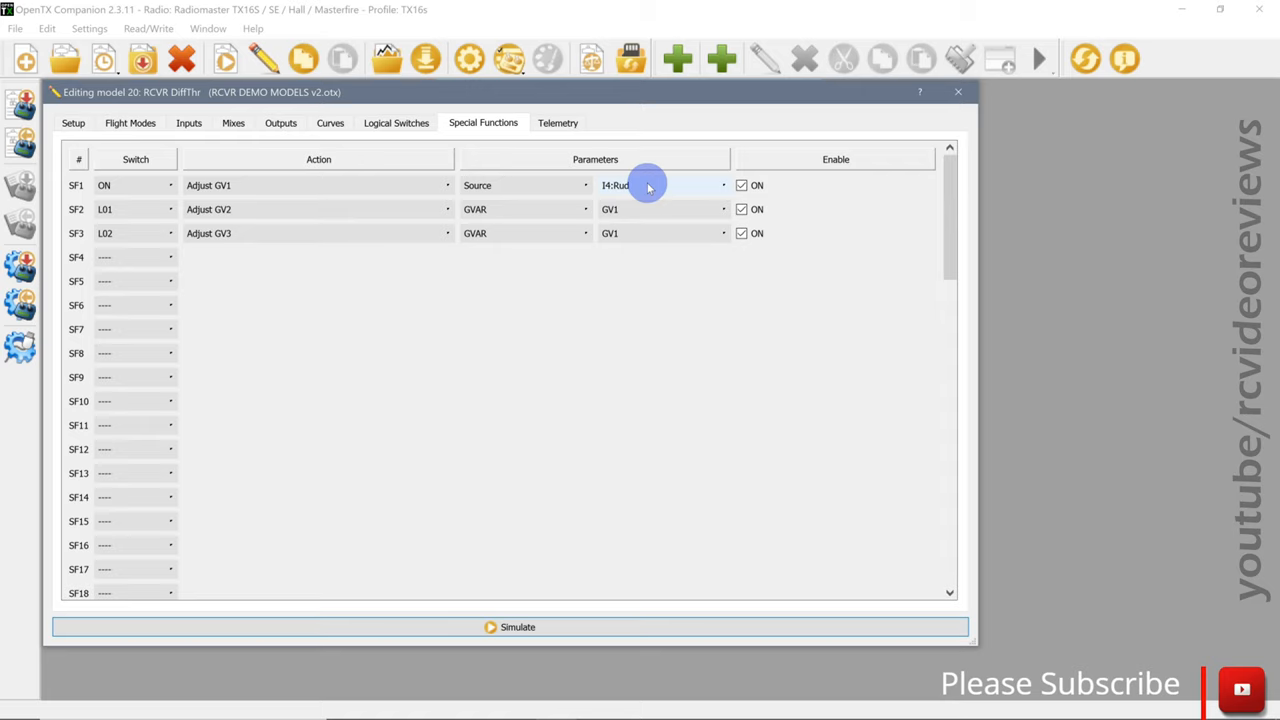
{"action": "mouse_move", "coordinate": [84, 210]}
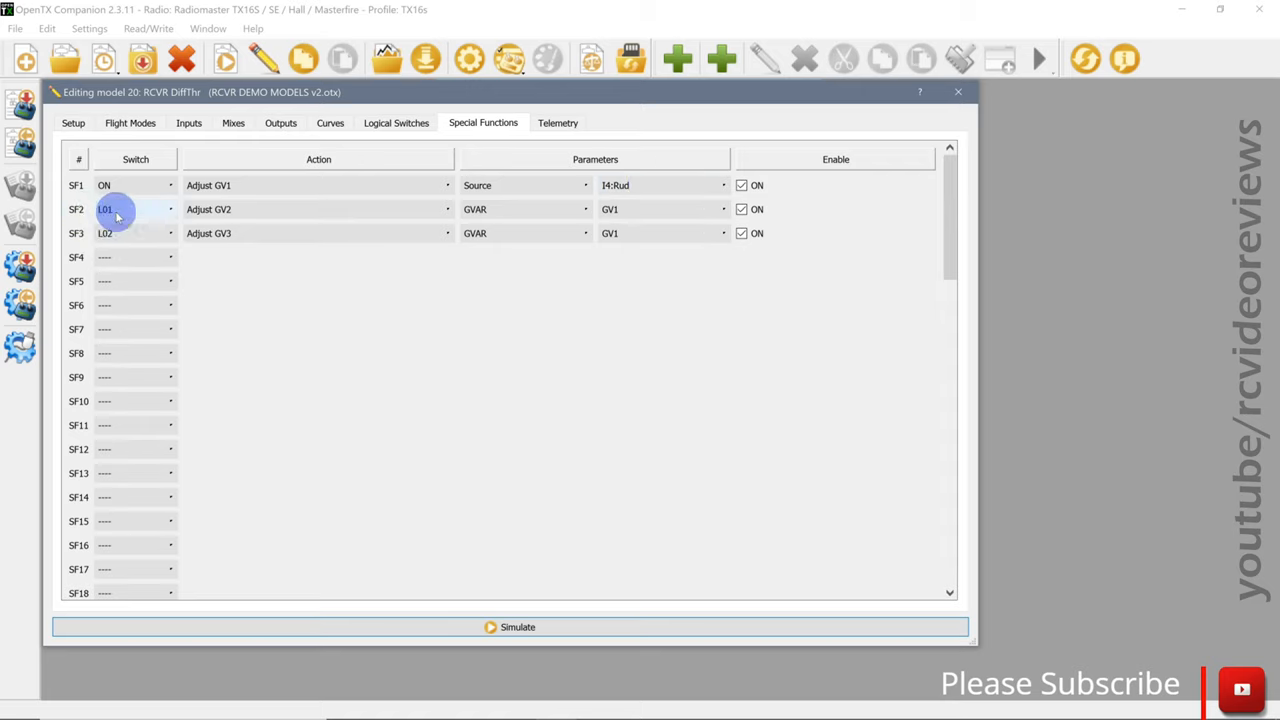
{"action": "left_click", "coordinate": [396, 122]}
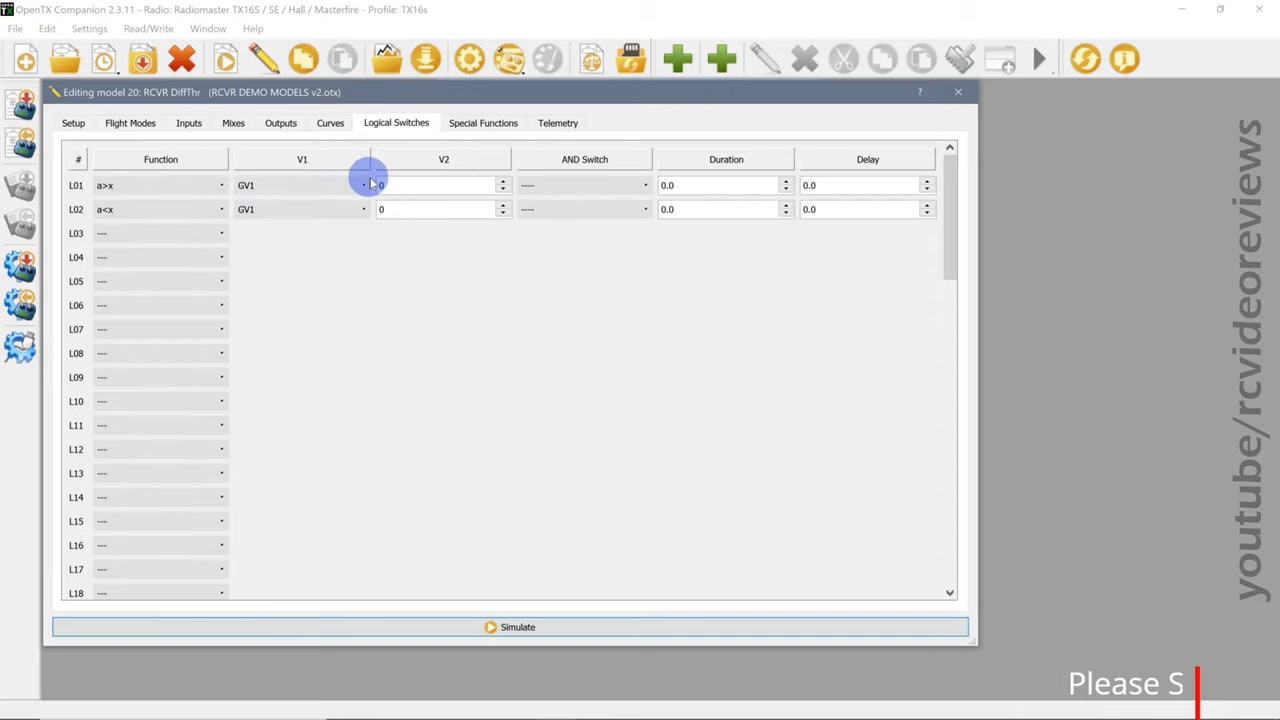
Step: Return to the Special Functions list where SF2 and SF3 are gated by L01 and L02
{"action": "left_click", "coordinate": [484, 122]}
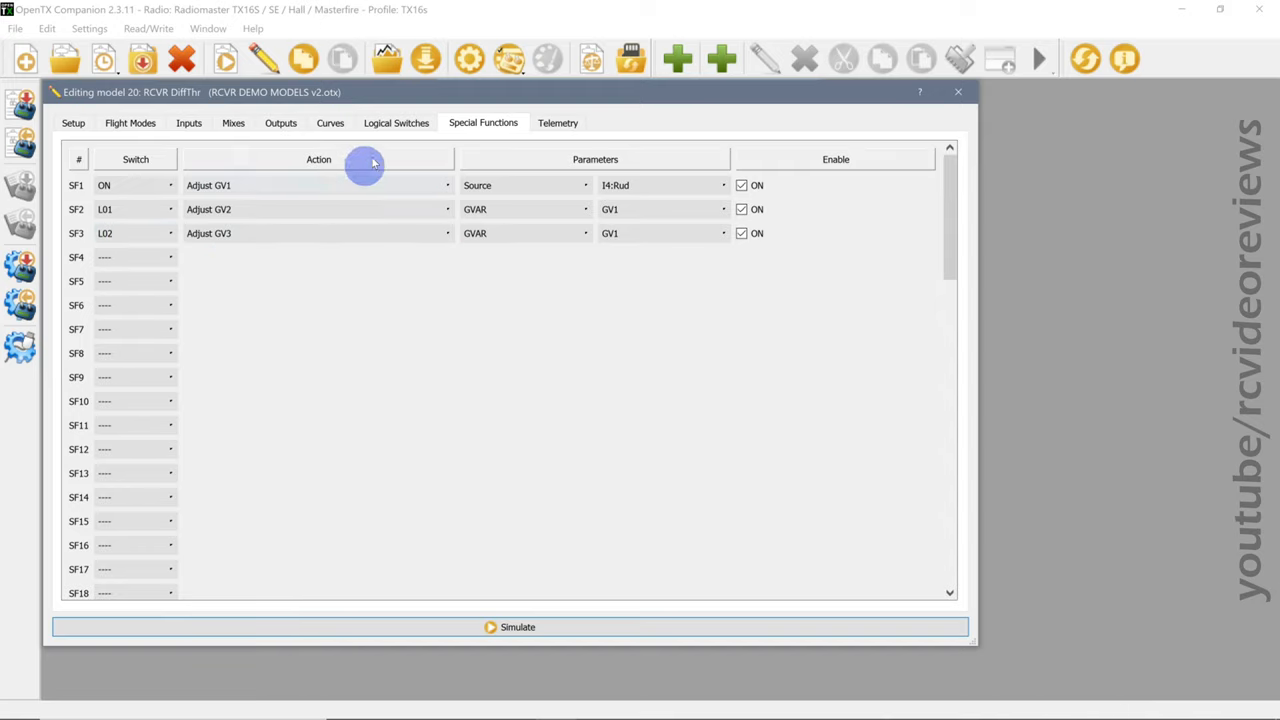
{"action": "left_click", "coordinate": [396, 122]}
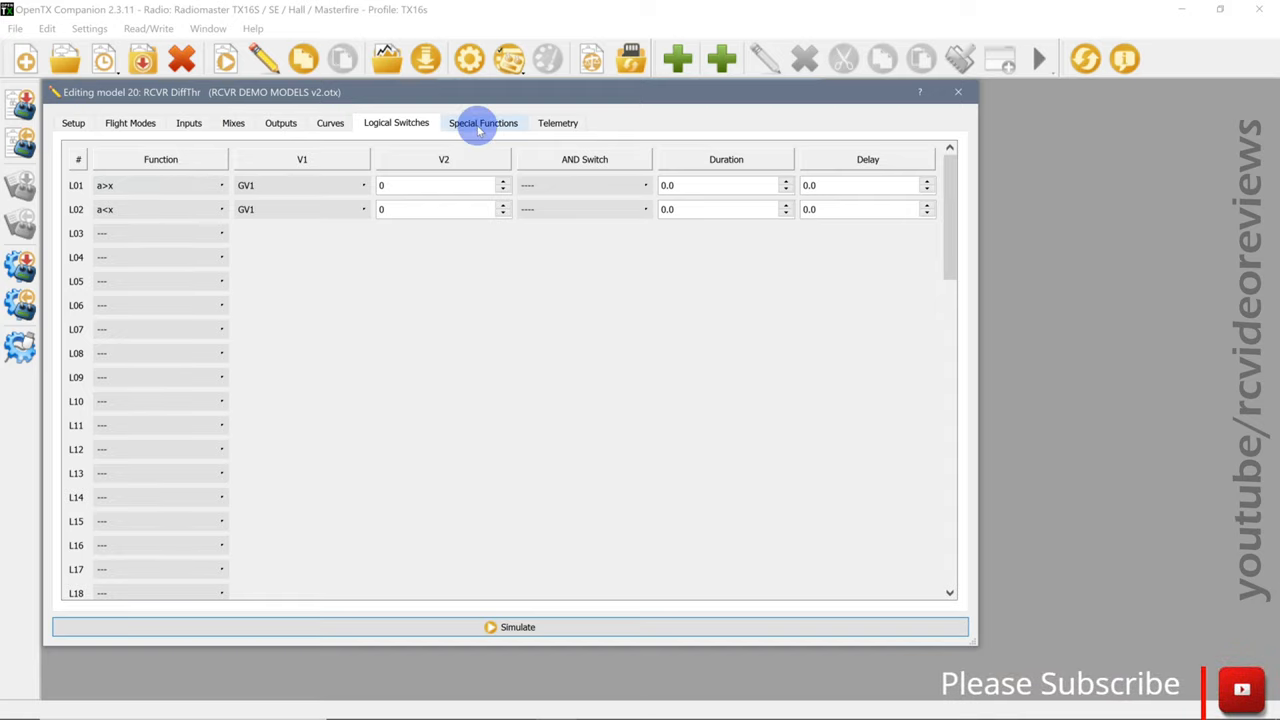
{"action": "left_click", "coordinate": [484, 122]}
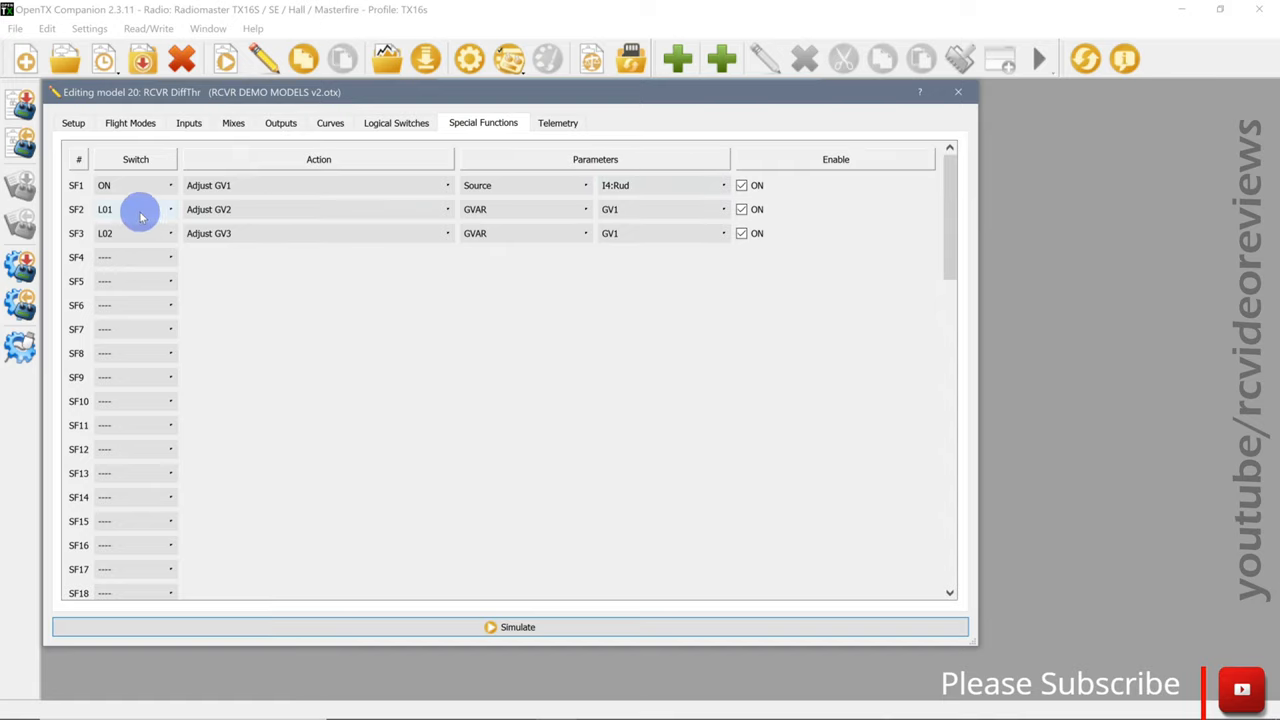
{"action": "left_click", "coordinate": [210, 210]}
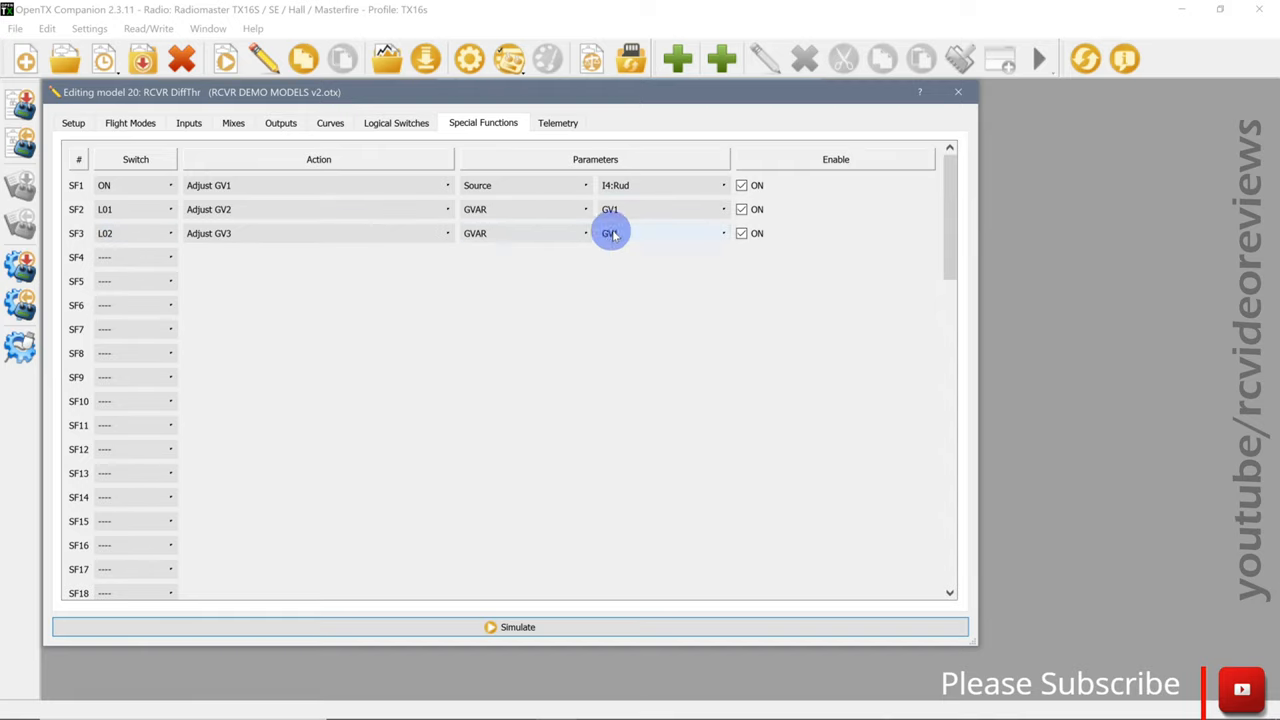
{"action": "left_click", "coordinate": [612, 232]}
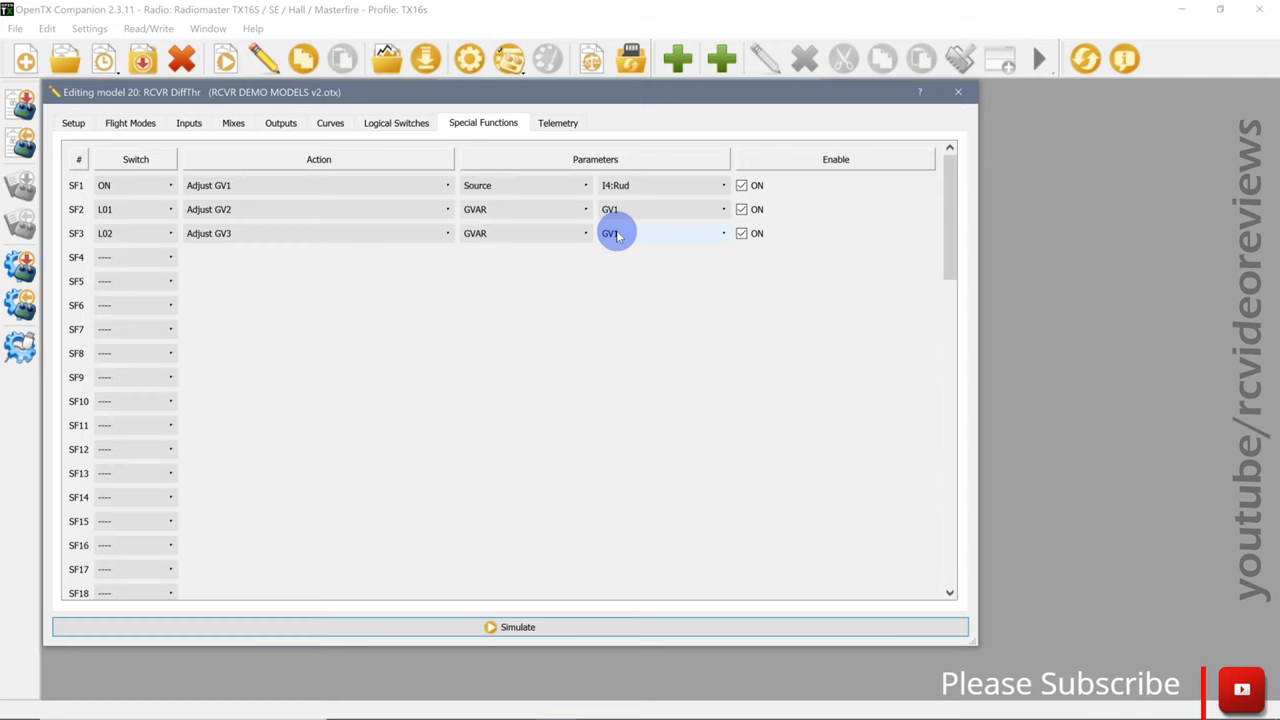
Step: Confirm GV1 as SF3's source for GV3, inspect the CH3 rudder mix and start the radio simulator
{"action": "left_click", "coordinate": [232, 122]}
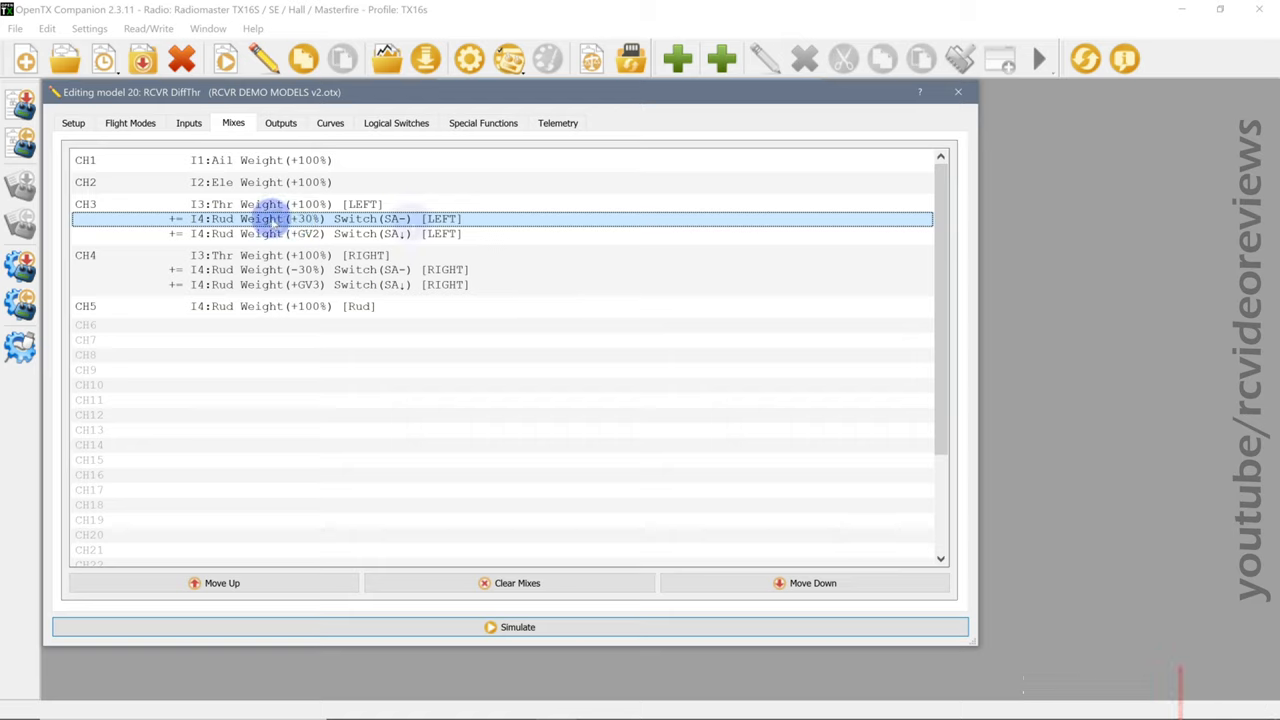
{"action": "left_click", "coordinate": [264, 268]}
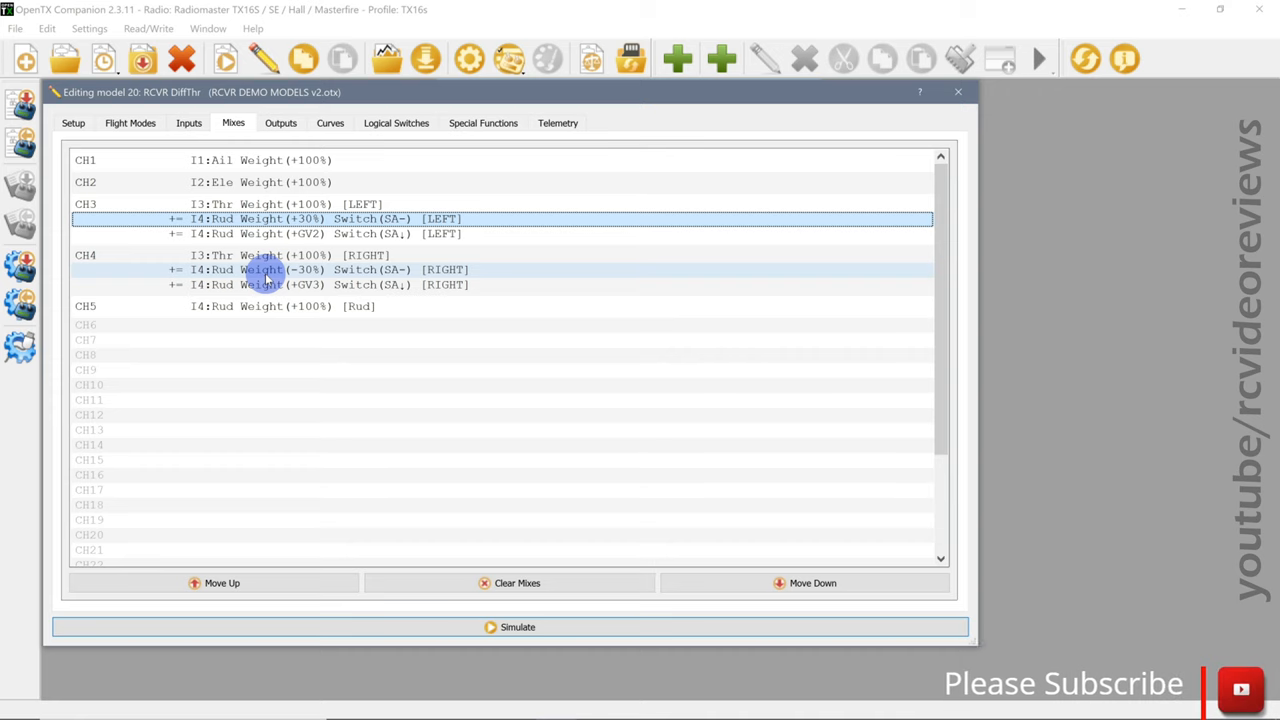
{"action": "left_click", "coordinate": [512, 628]}
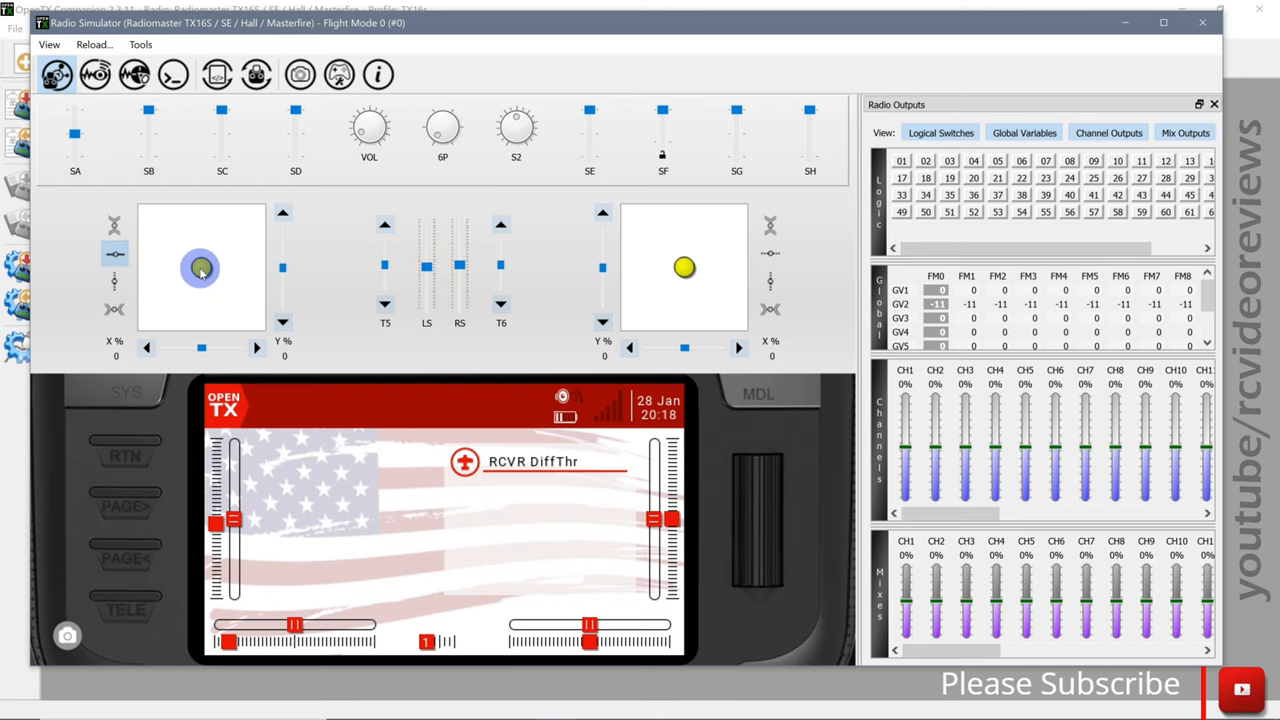
Step: Deflect the rudder in the simulator to watch GV values change, then return it to centre
{"action": "left_click_drag", "start_coordinate": [200, 268], "coordinate": [230, 272]}
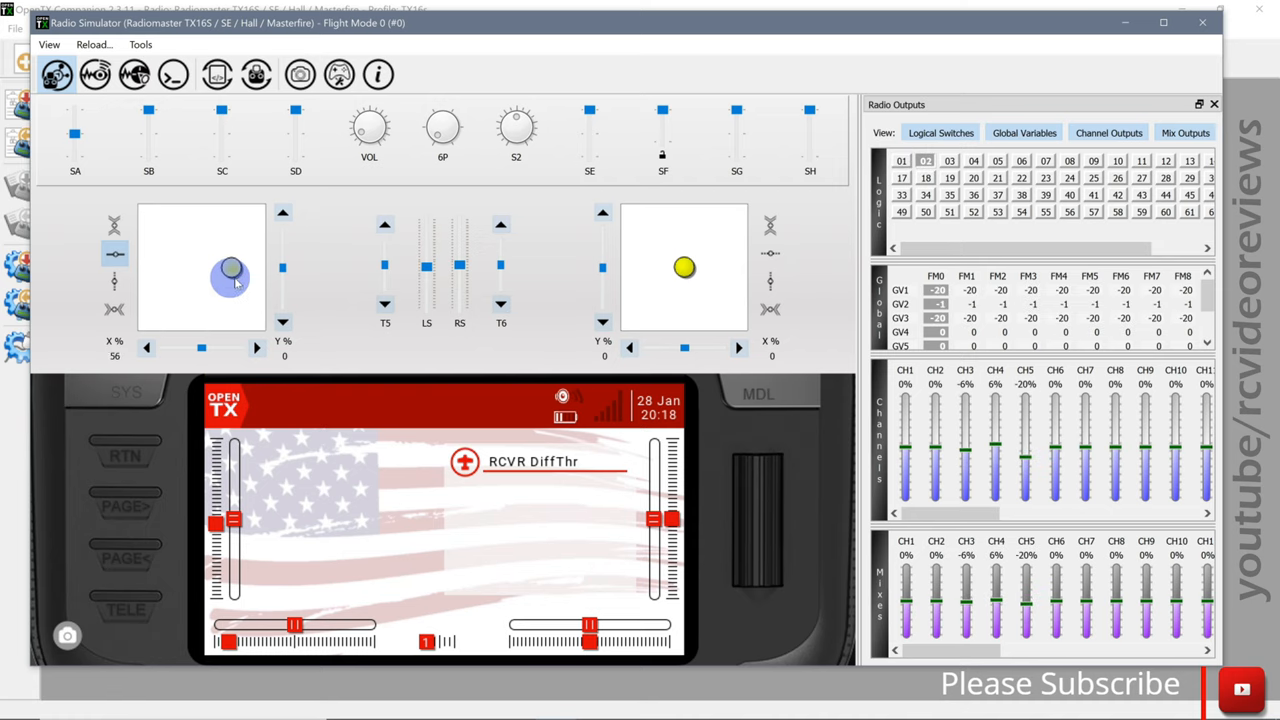
{"action": "left_click_drag", "start_coordinate": [230, 270], "coordinate": [256, 268]}
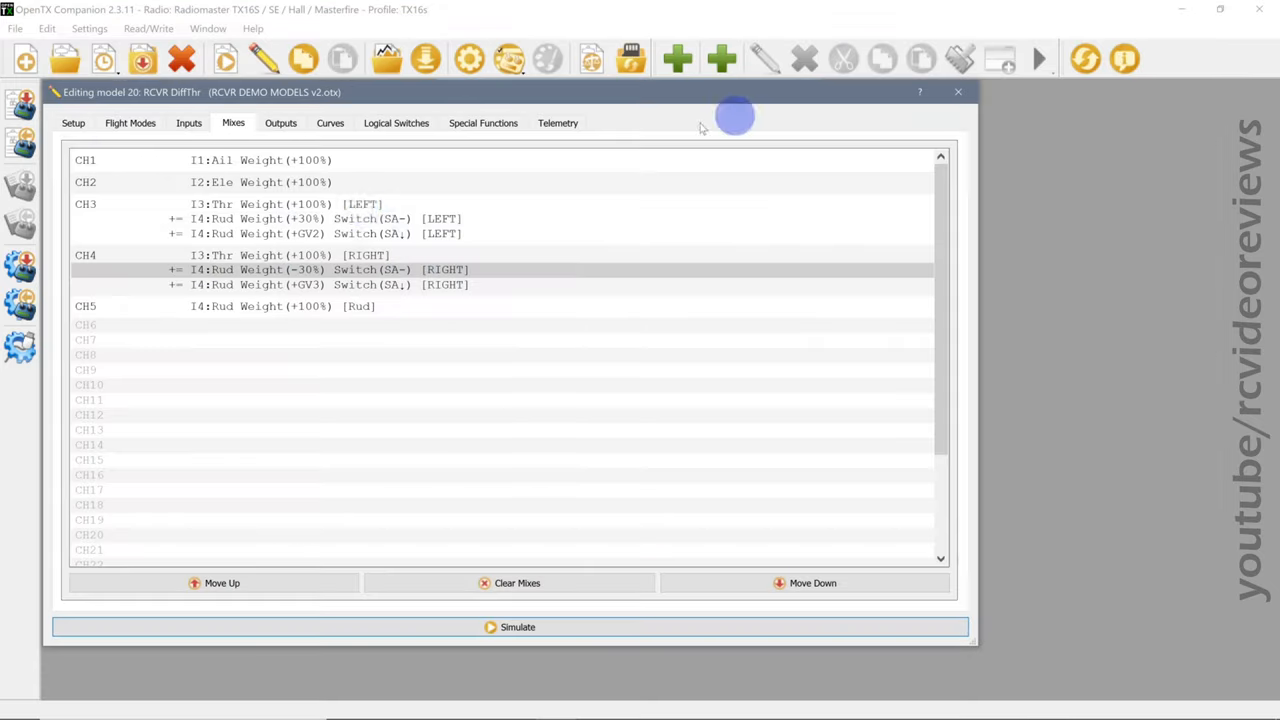
Step: Inspect the GV2-weighted rudder mix on CH3 in the editor and reopen the radio simulator
{"action": "left_click", "coordinate": [270, 232]}
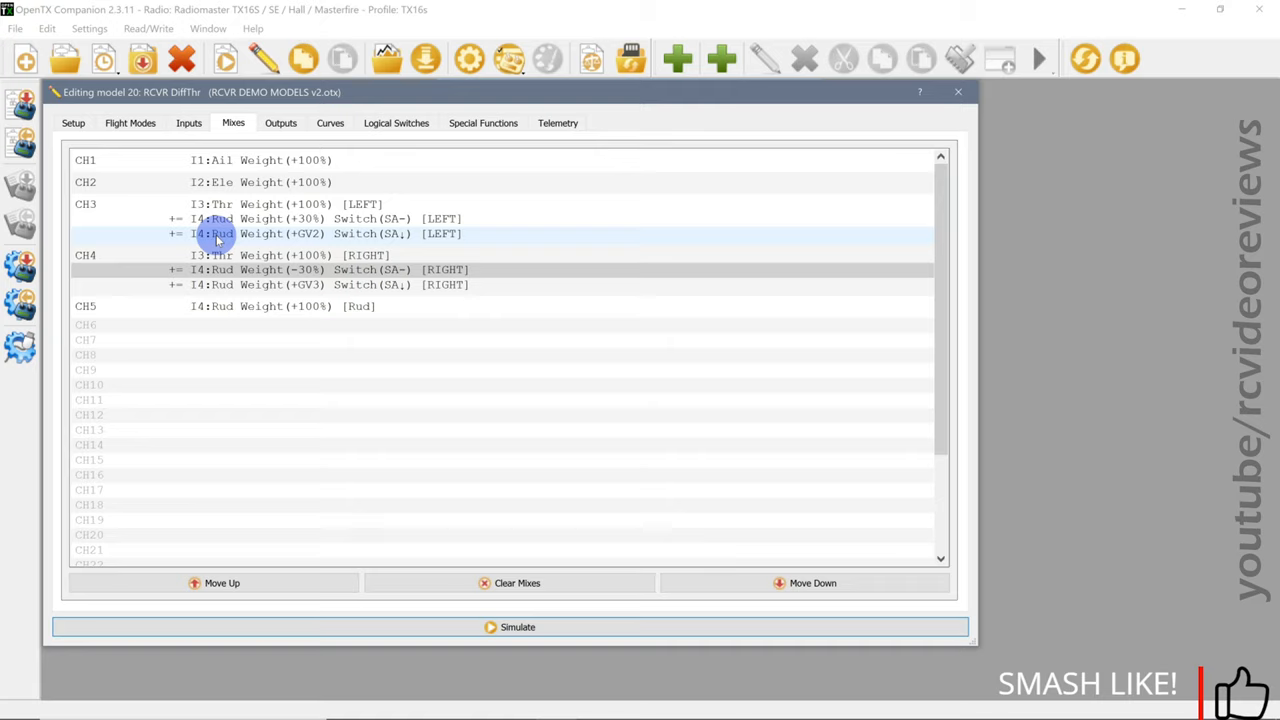
{"action": "left_click", "coordinate": [300, 232]}
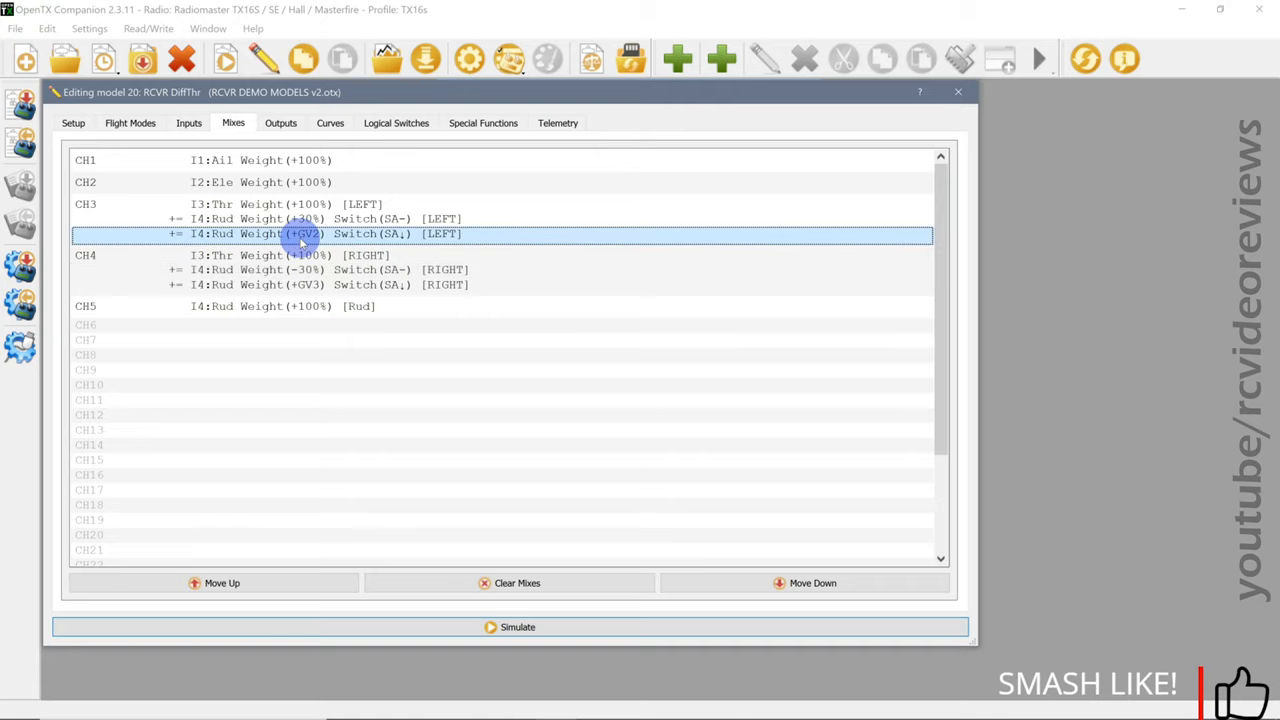
{"action": "left_click", "coordinate": [300, 284]}
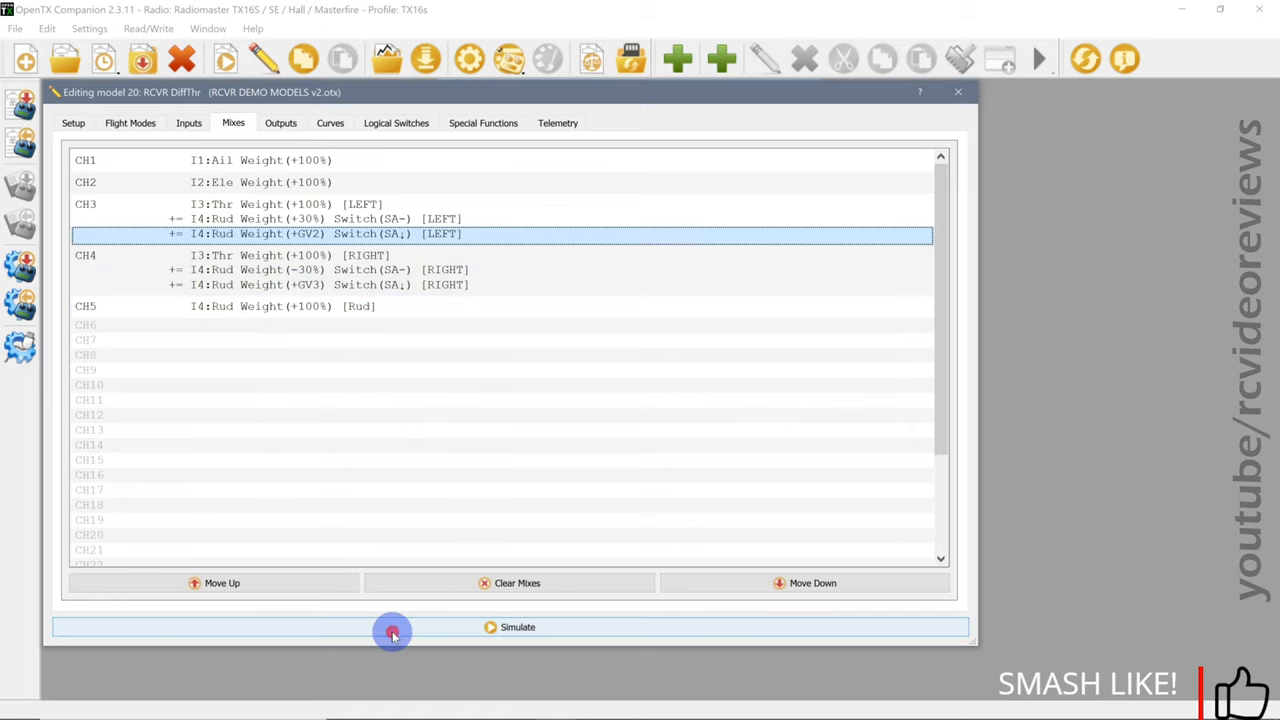
{"action": "left_click", "coordinate": [516, 628]}
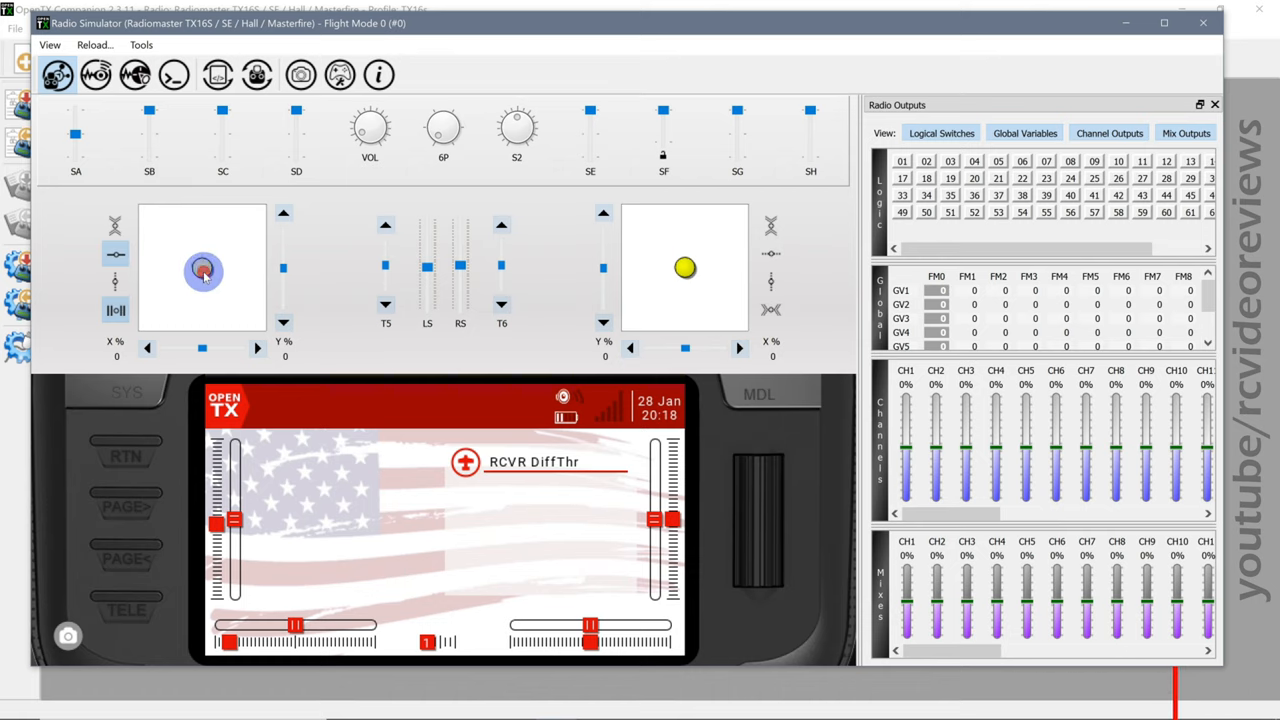
{"action": "left_click_drag", "start_coordinate": [202, 270], "coordinate": [130, 270]}
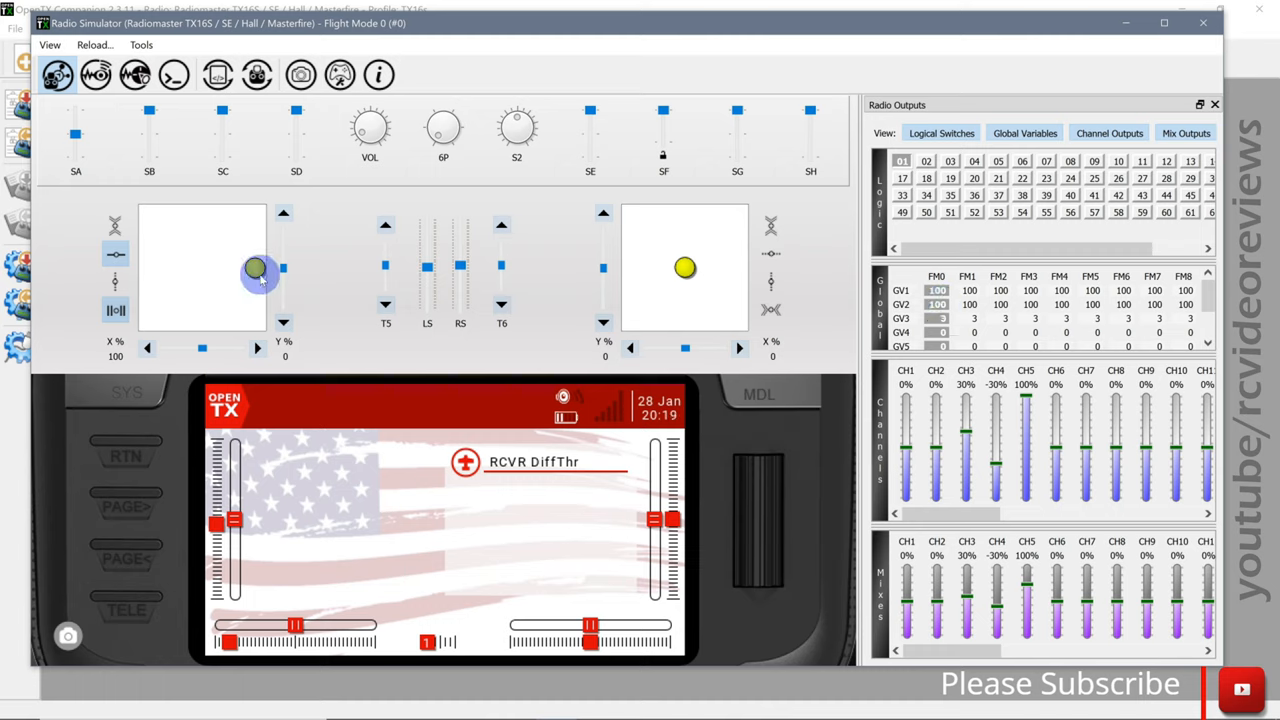
{"action": "left_click_drag", "start_coordinate": [256, 270], "coordinate": [222, 270]}
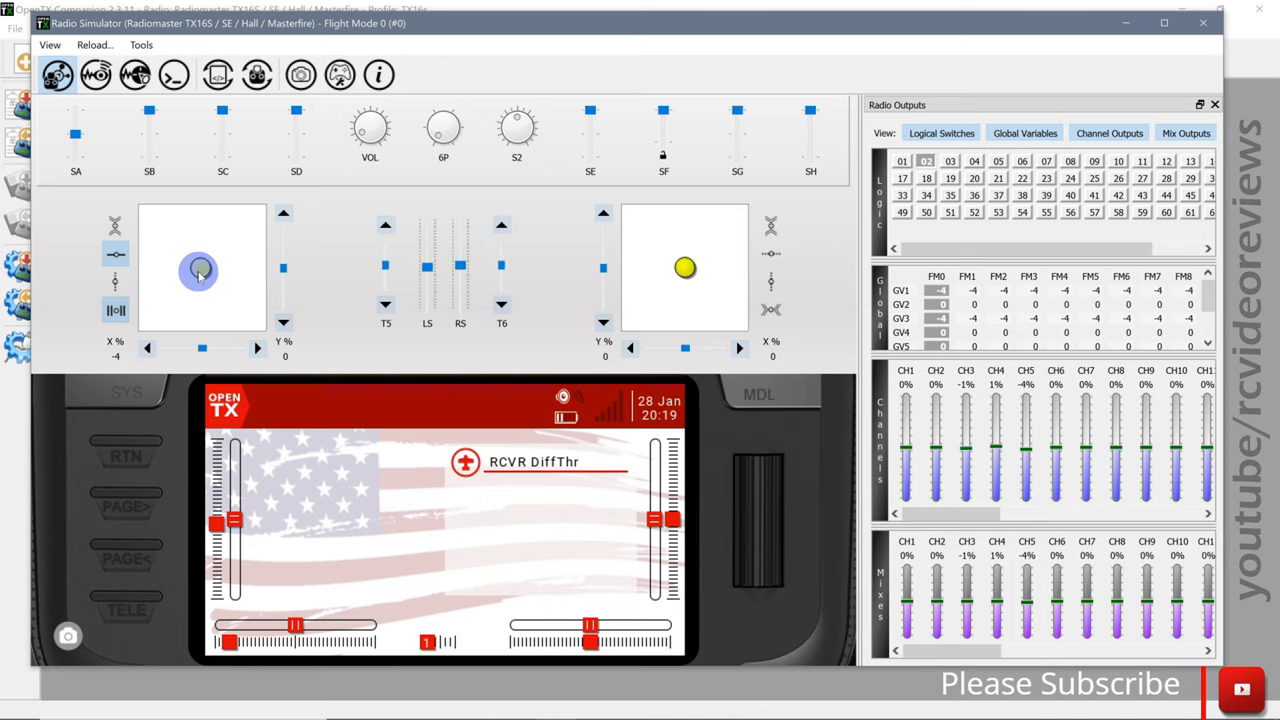
{"action": "left_click_drag", "start_coordinate": [204, 270], "coordinate": [198, 272]}
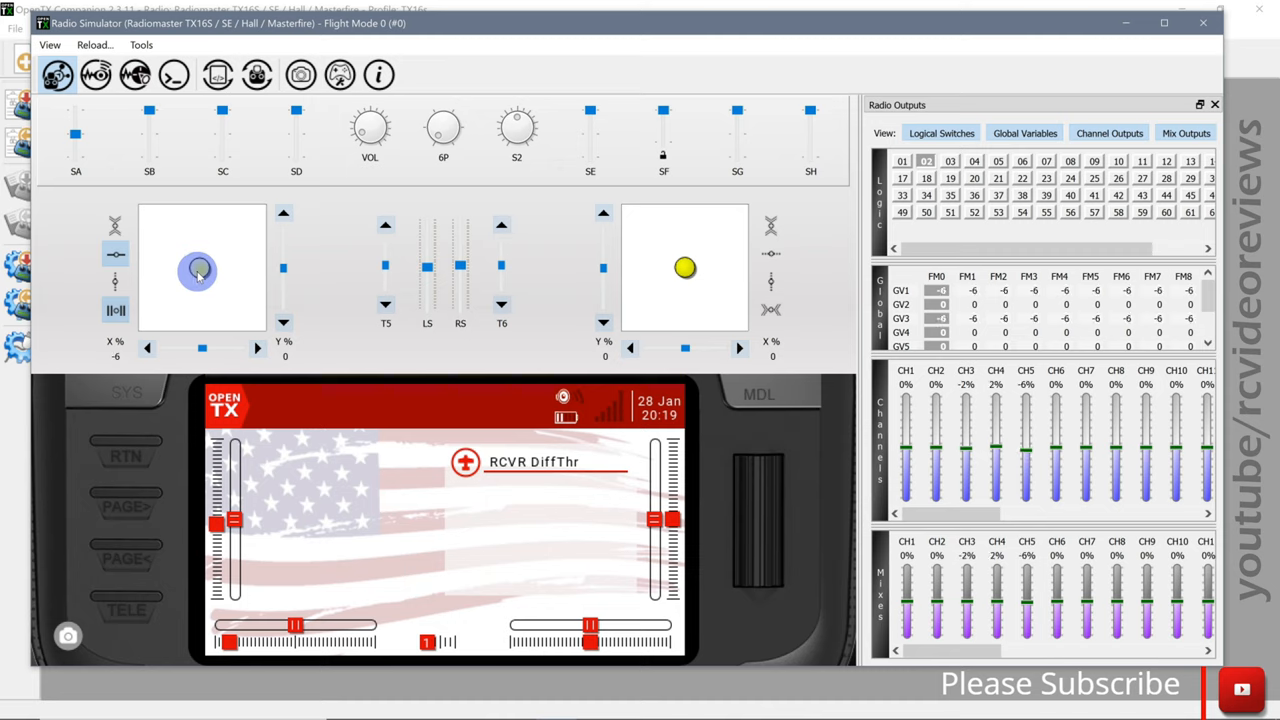
{"action": "left_click_drag", "start_coordinate": [198, 270], "coordinate": [180, 270]}
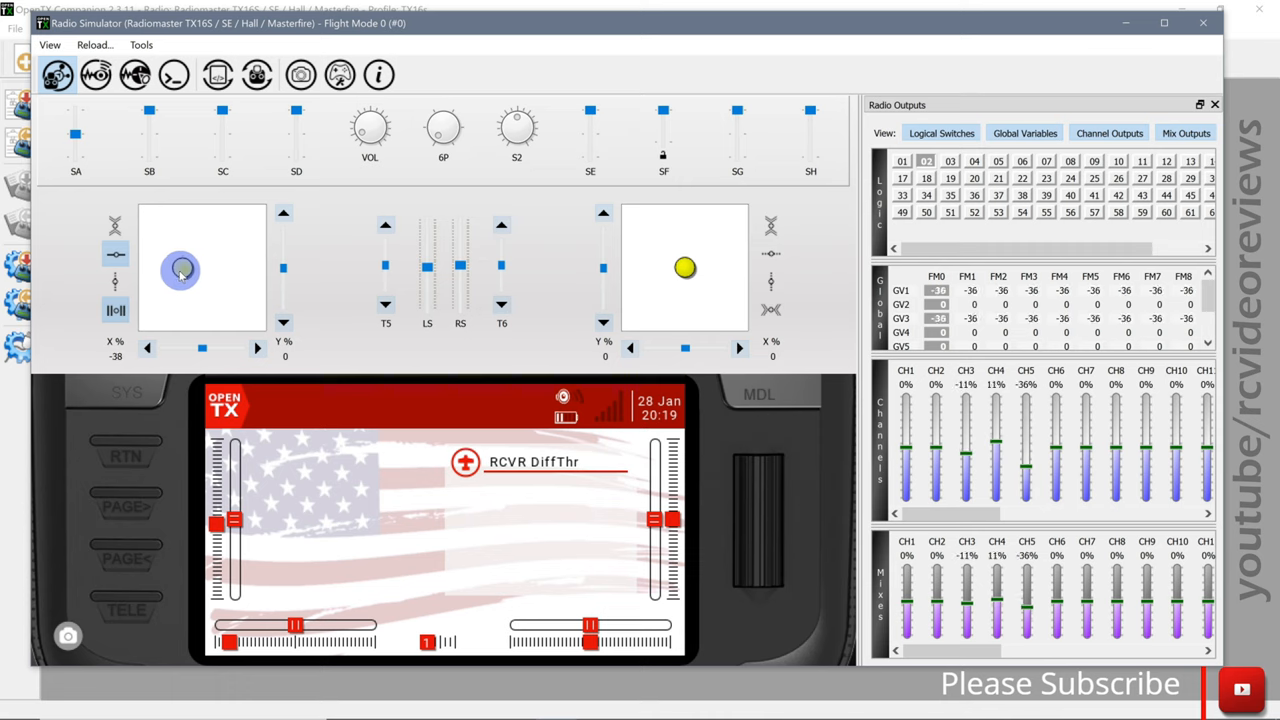
{"action": "left_click_drag", "start_coordinate": [180, 270], "coordinate": [136, 278]}
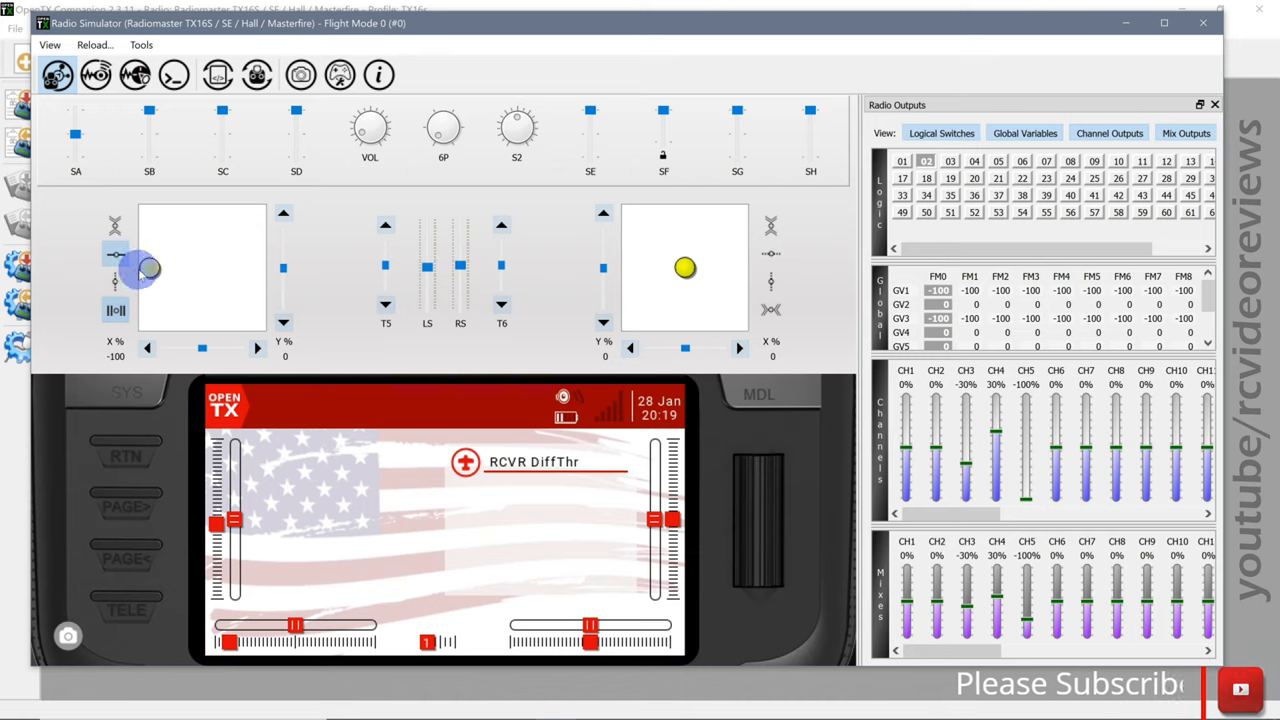
{"action": "left_click_drag", "start_coordinate": [144, 270], "coordinate": [256, 276]}
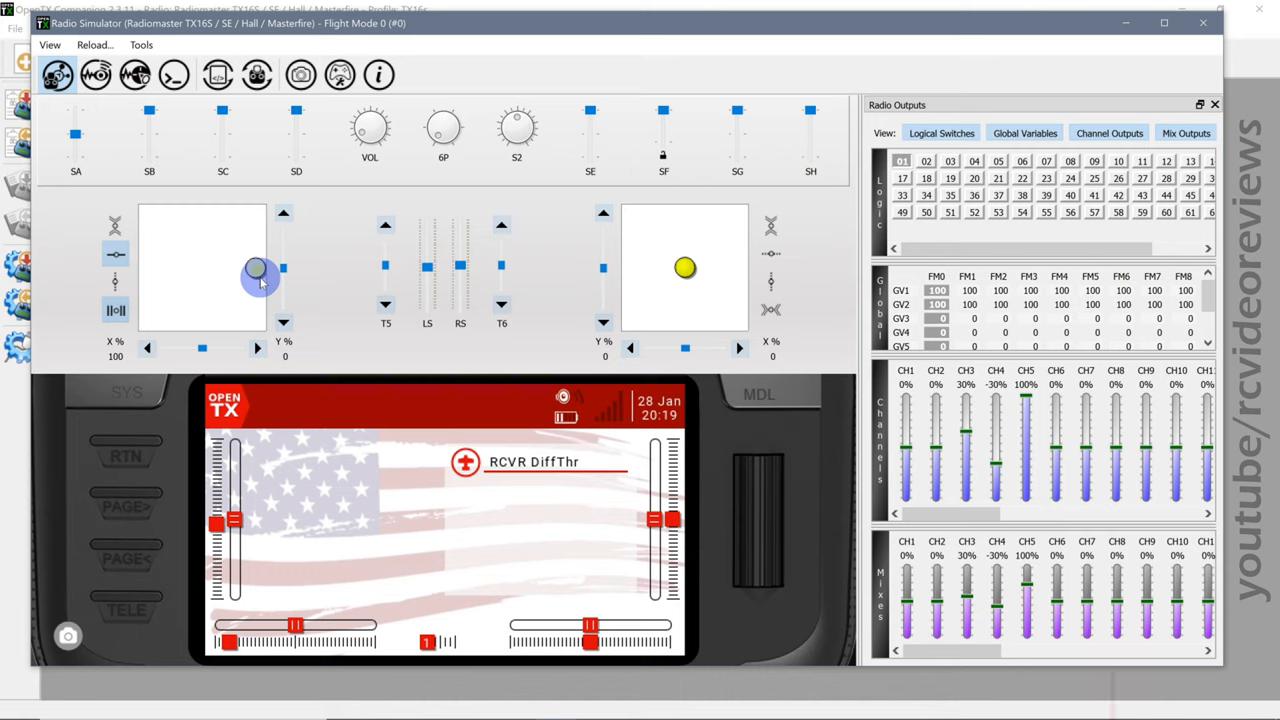
{"action": "left_click_drag", "start_coordinate": [256, 270], "coordinate": [212, 272]}
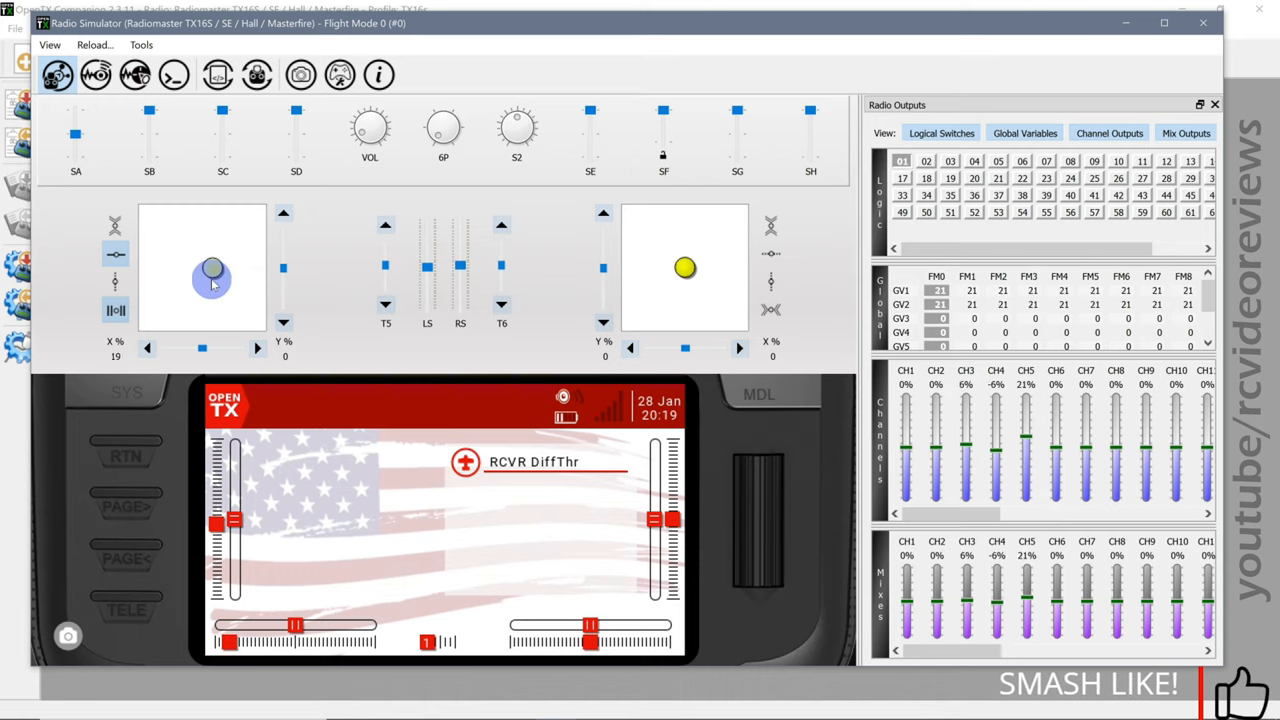
{"action": "left_click_drag", "start_coordinate": [212, 272], "coordinate": [160, 272]}
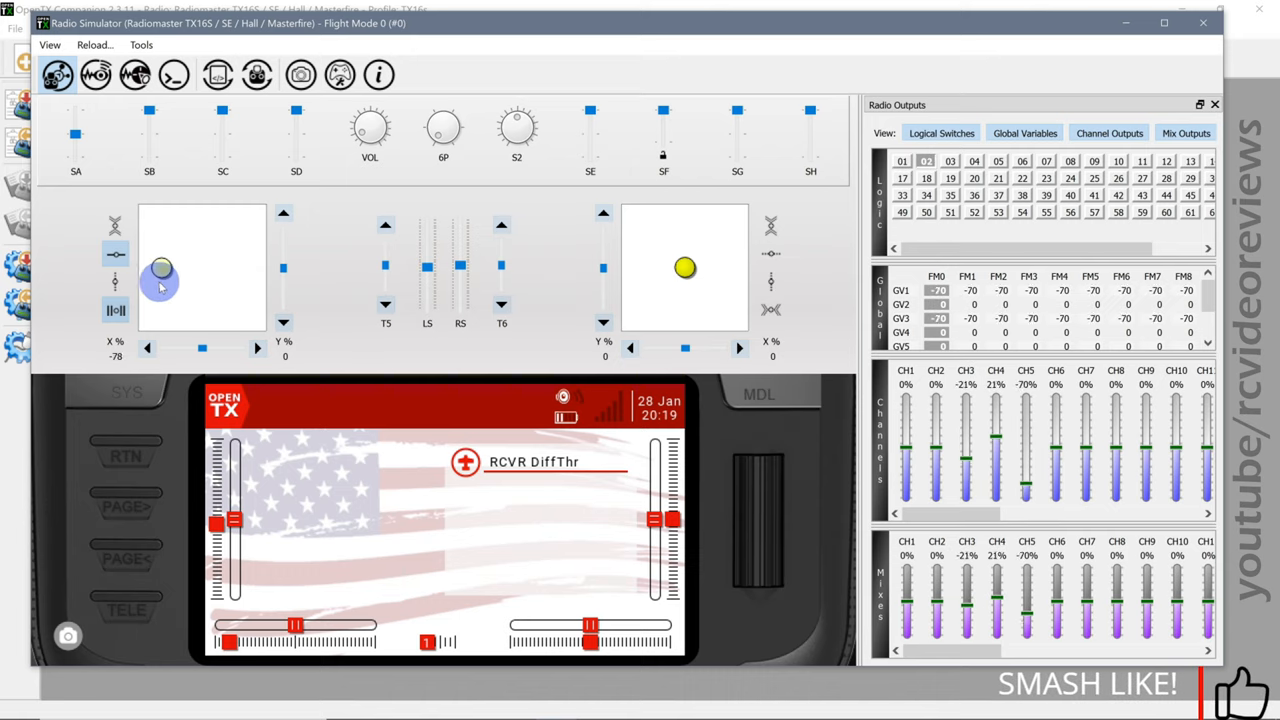
{"action": "left_click_drag", "start_coordinate": [160, 272], "coordinate": [148, 268]}
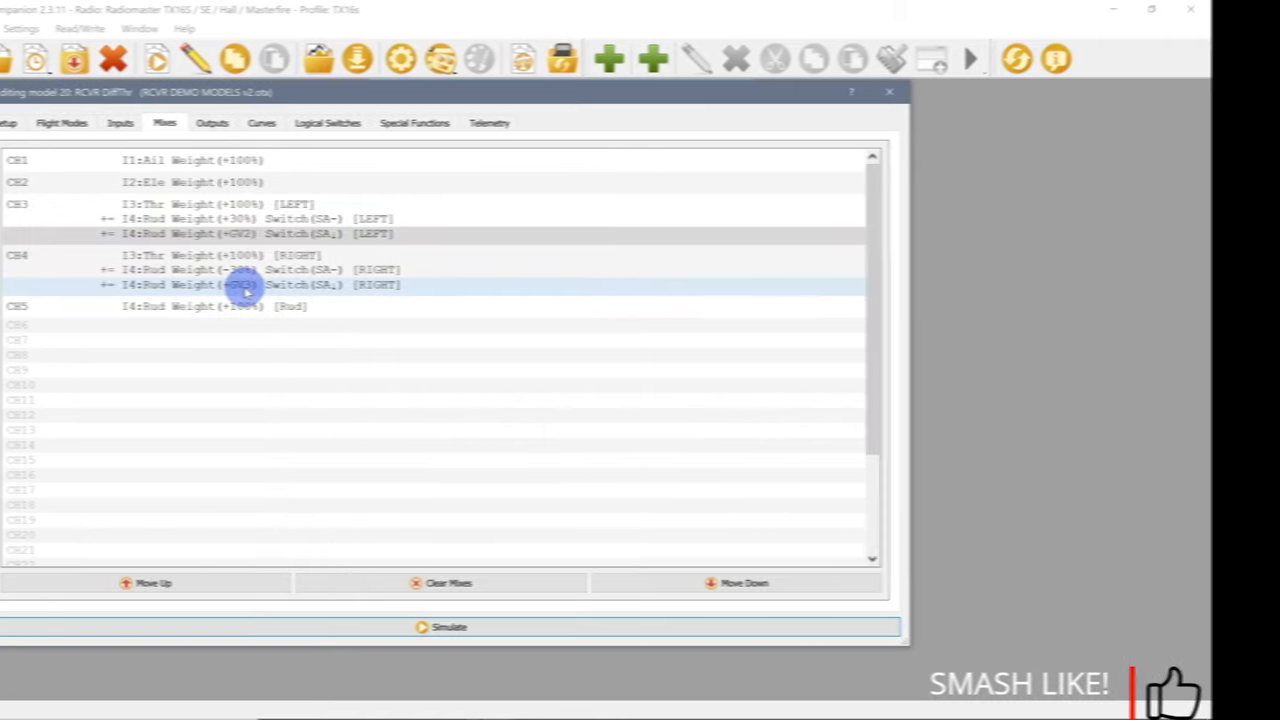
{"action": "left_click", "coordinate": [448, 628]}
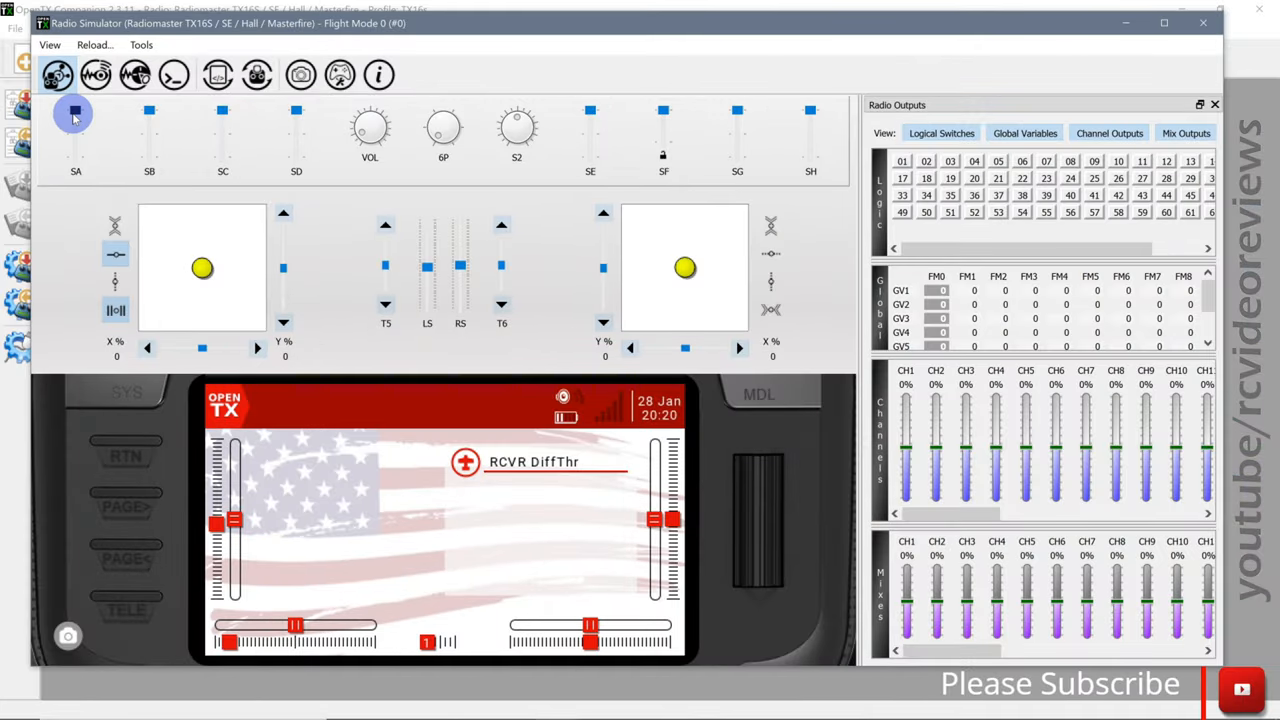
Step: Deflect the rudder slightly, recentre it, then raise the throttle to about 57
{"action": "left_click_drag", "start_coordinate": [202, 268], "coordinate": [234, 266]}
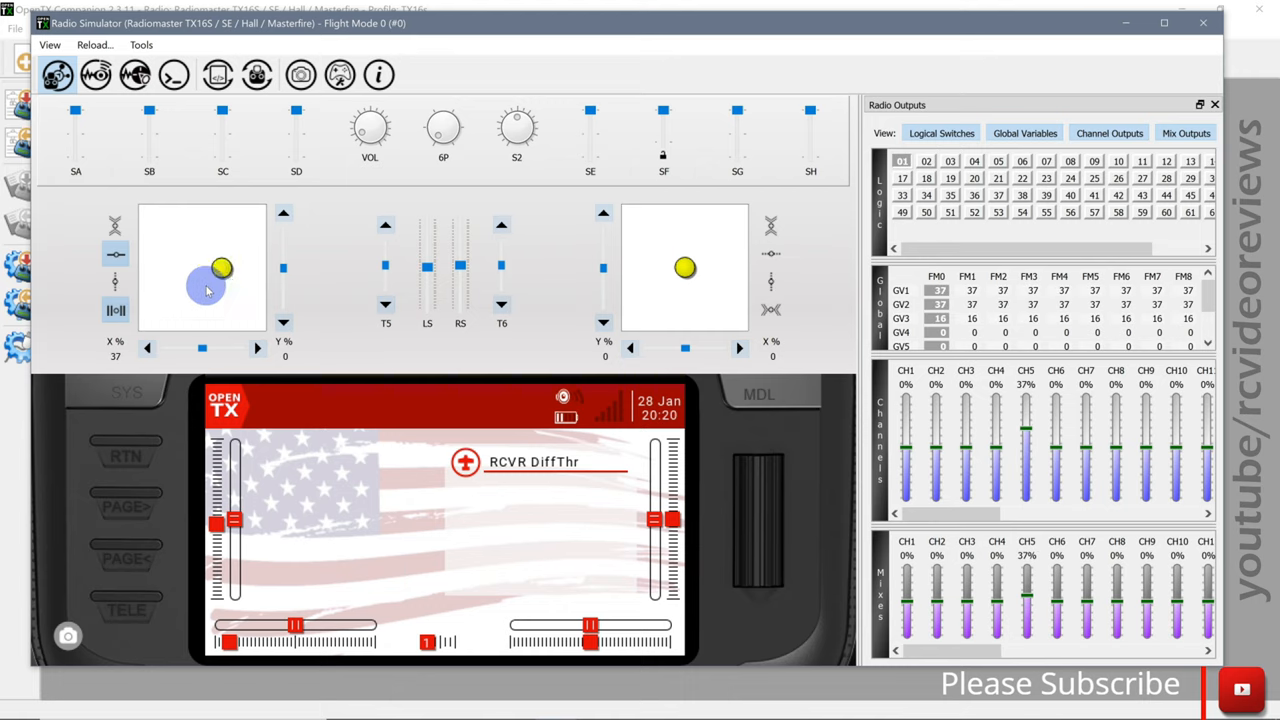
{"action": "left_click_drag", "start_coordinate": [222, 268], "coordinate": [204, 264]}
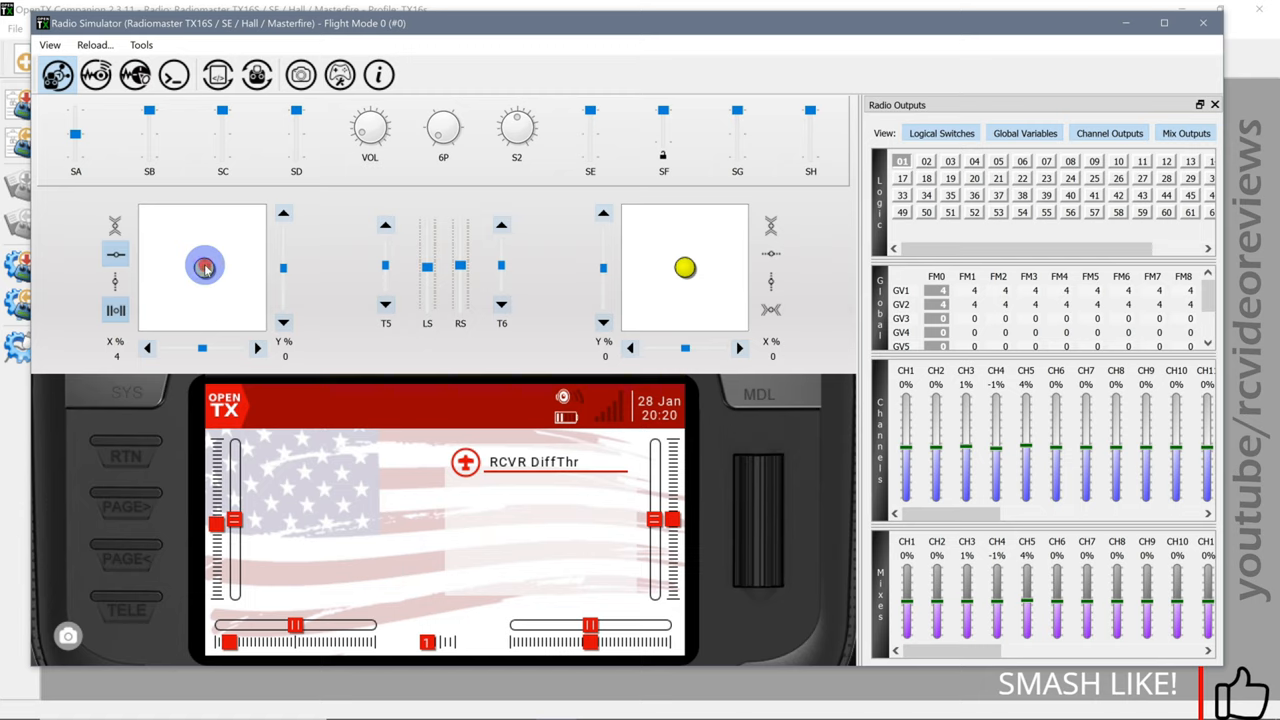
{"action": "left_click_drag", "start_coordinate": [204, 268], "coordinate": [256, 268]}
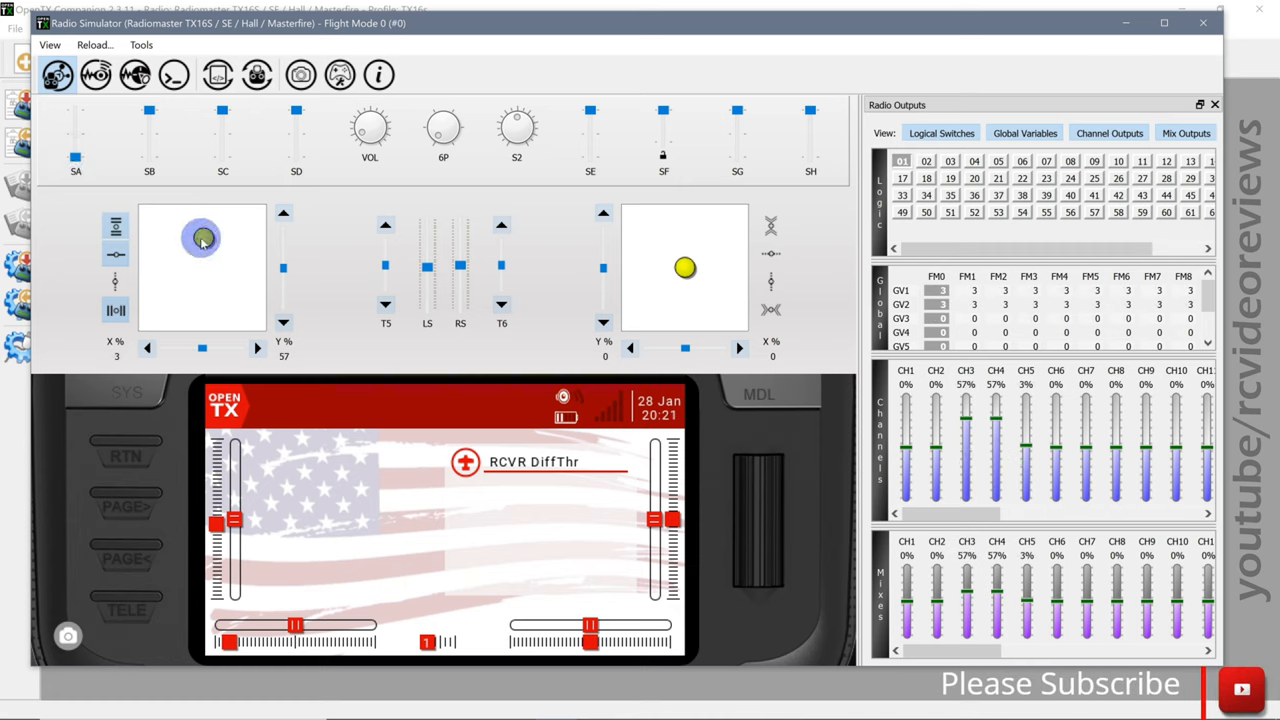
Step: With throttle up, sweep the rudder fully left, right and back near centre, watching CH3 and CH4 respond
{"action": "left_click_drag", "start_coordinate": [200, 238], "coordinate": [218, 240]}
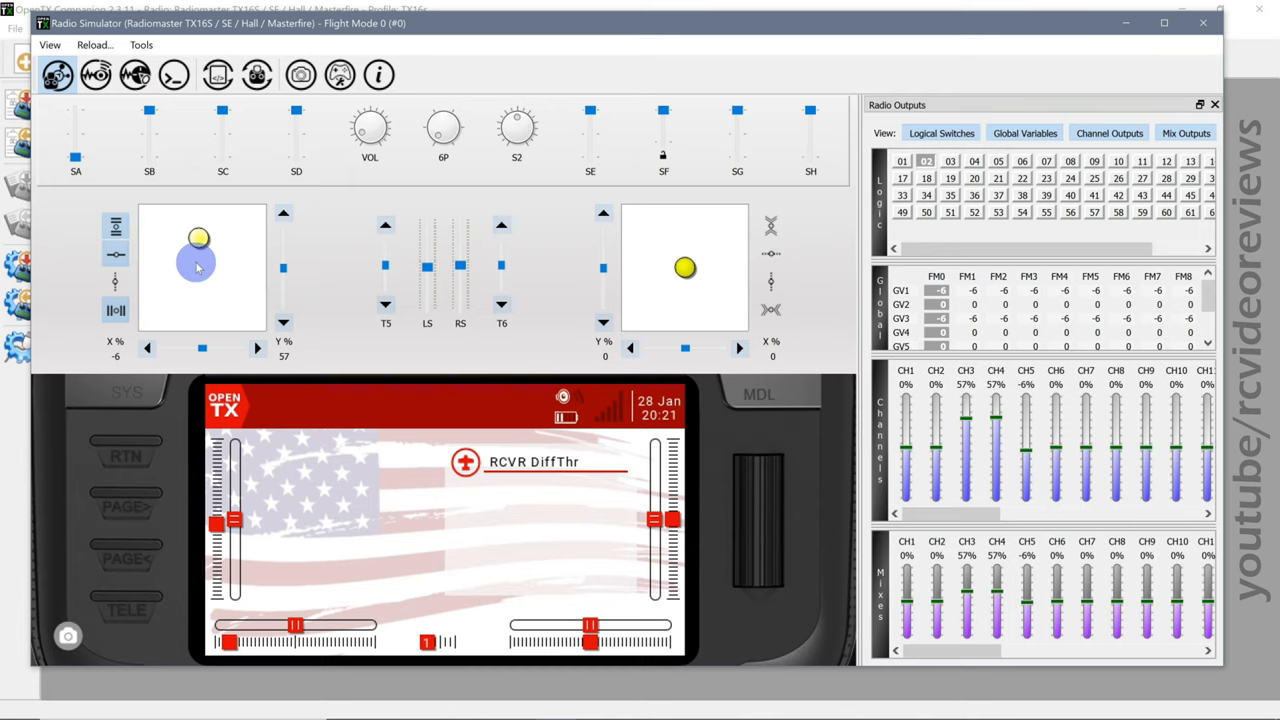
{"action": "left_click_drag", "start_coordinate": [198, 238], "coordinate": [150, 238]}
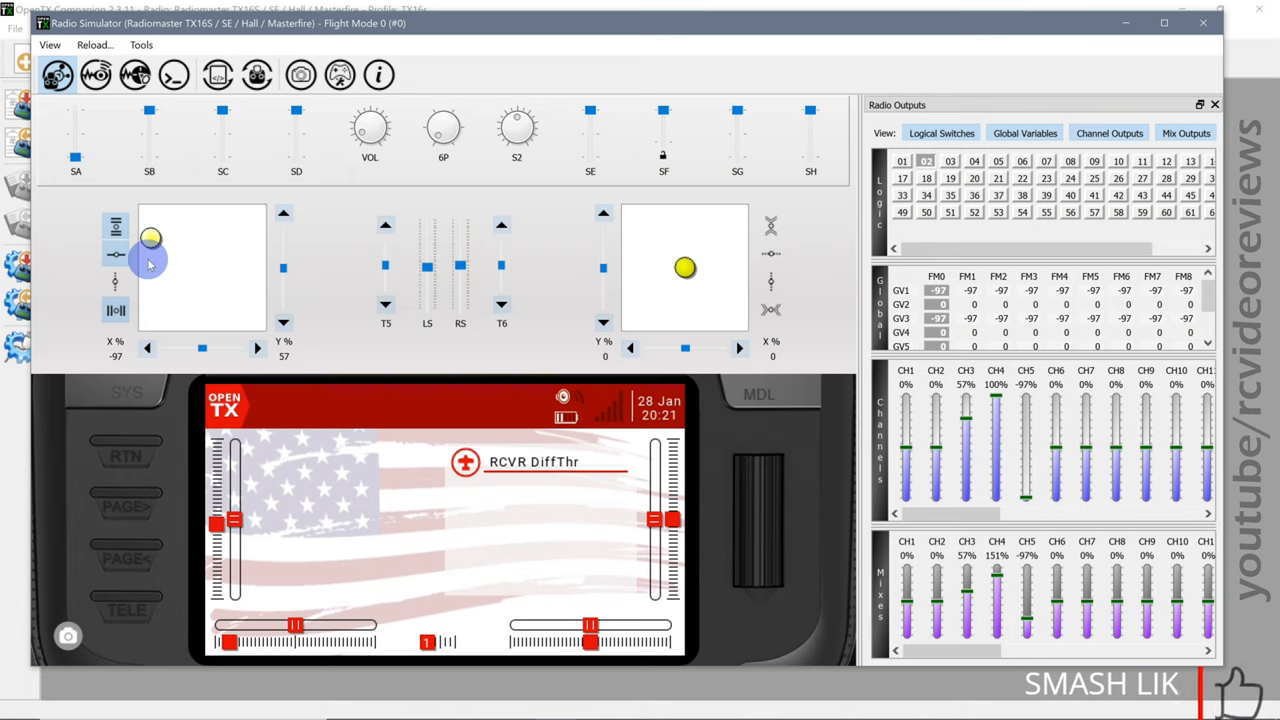
{"action": "left_click_drag", "start_coordinate": [150, 238], "coordinate": [230, 238]}
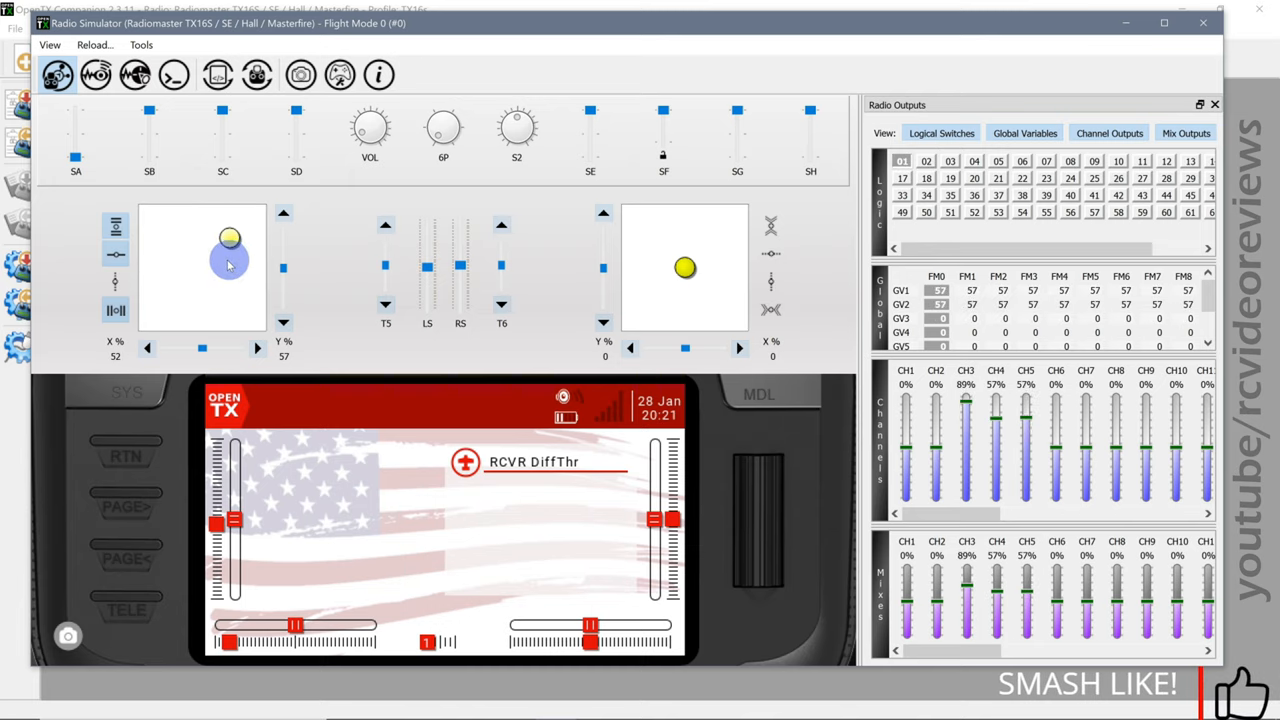
{"action": "left_click_drag", "start_coordinate": [230, 238], "coordinate": [220, 238]}
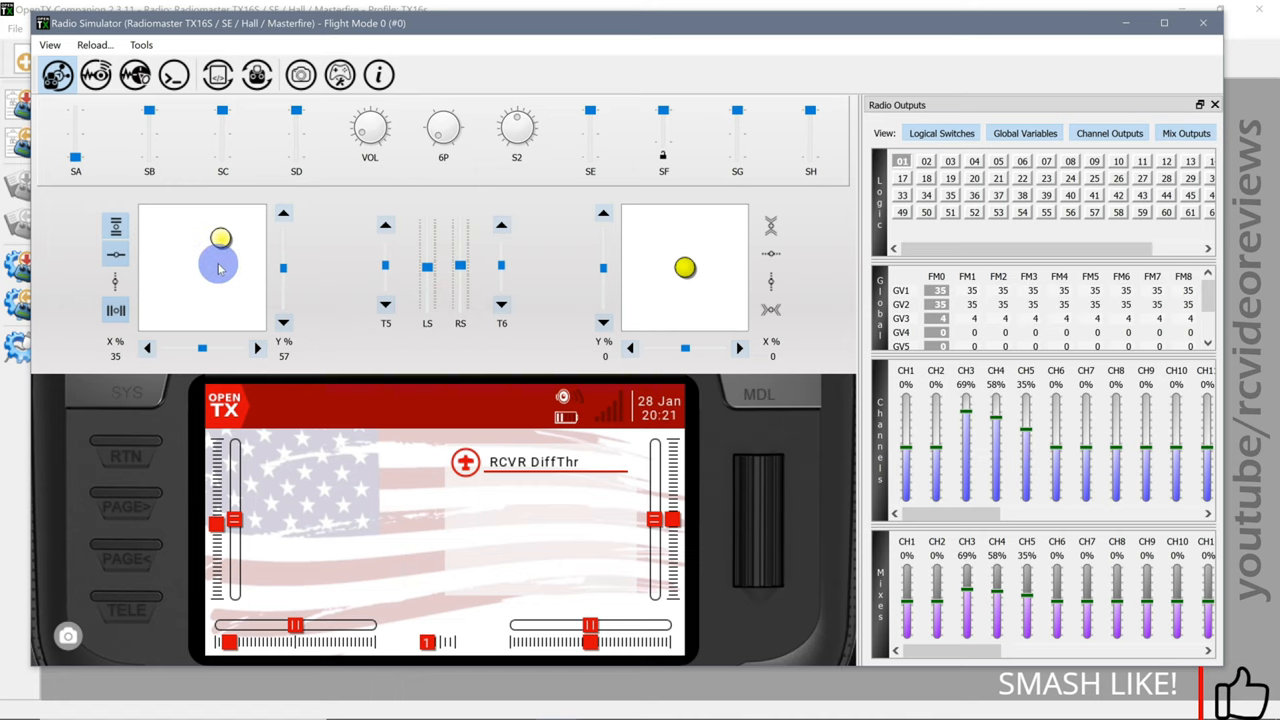
{"action": "left_click_drag", "start_coordinate": [220, 238], "coordinate": [208, 238]}
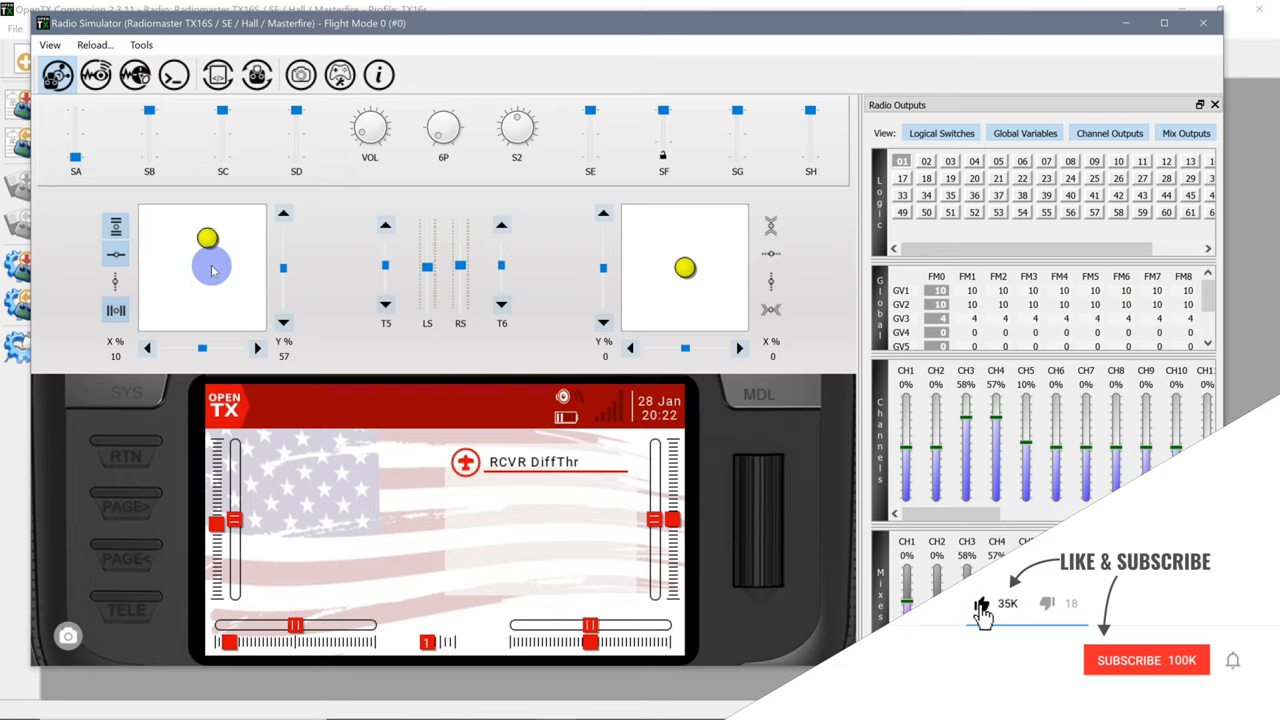
{"action": "left_click", "coordinate": [1144, 660]}
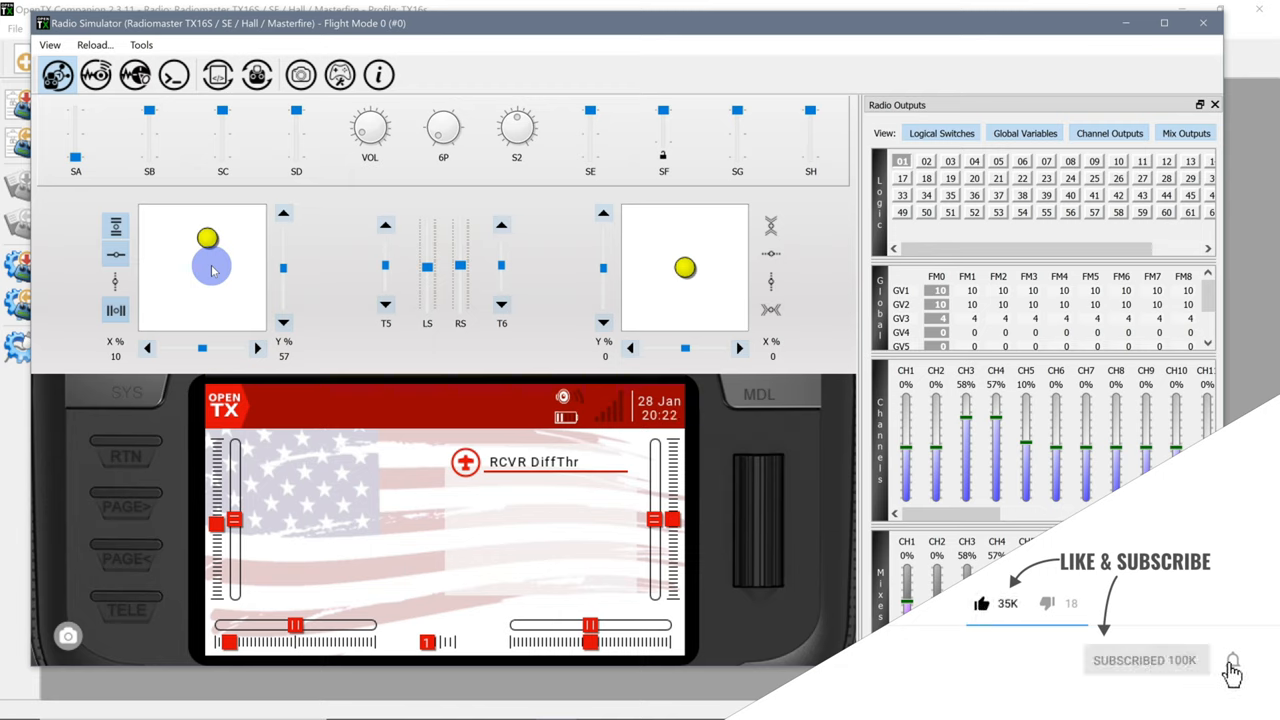